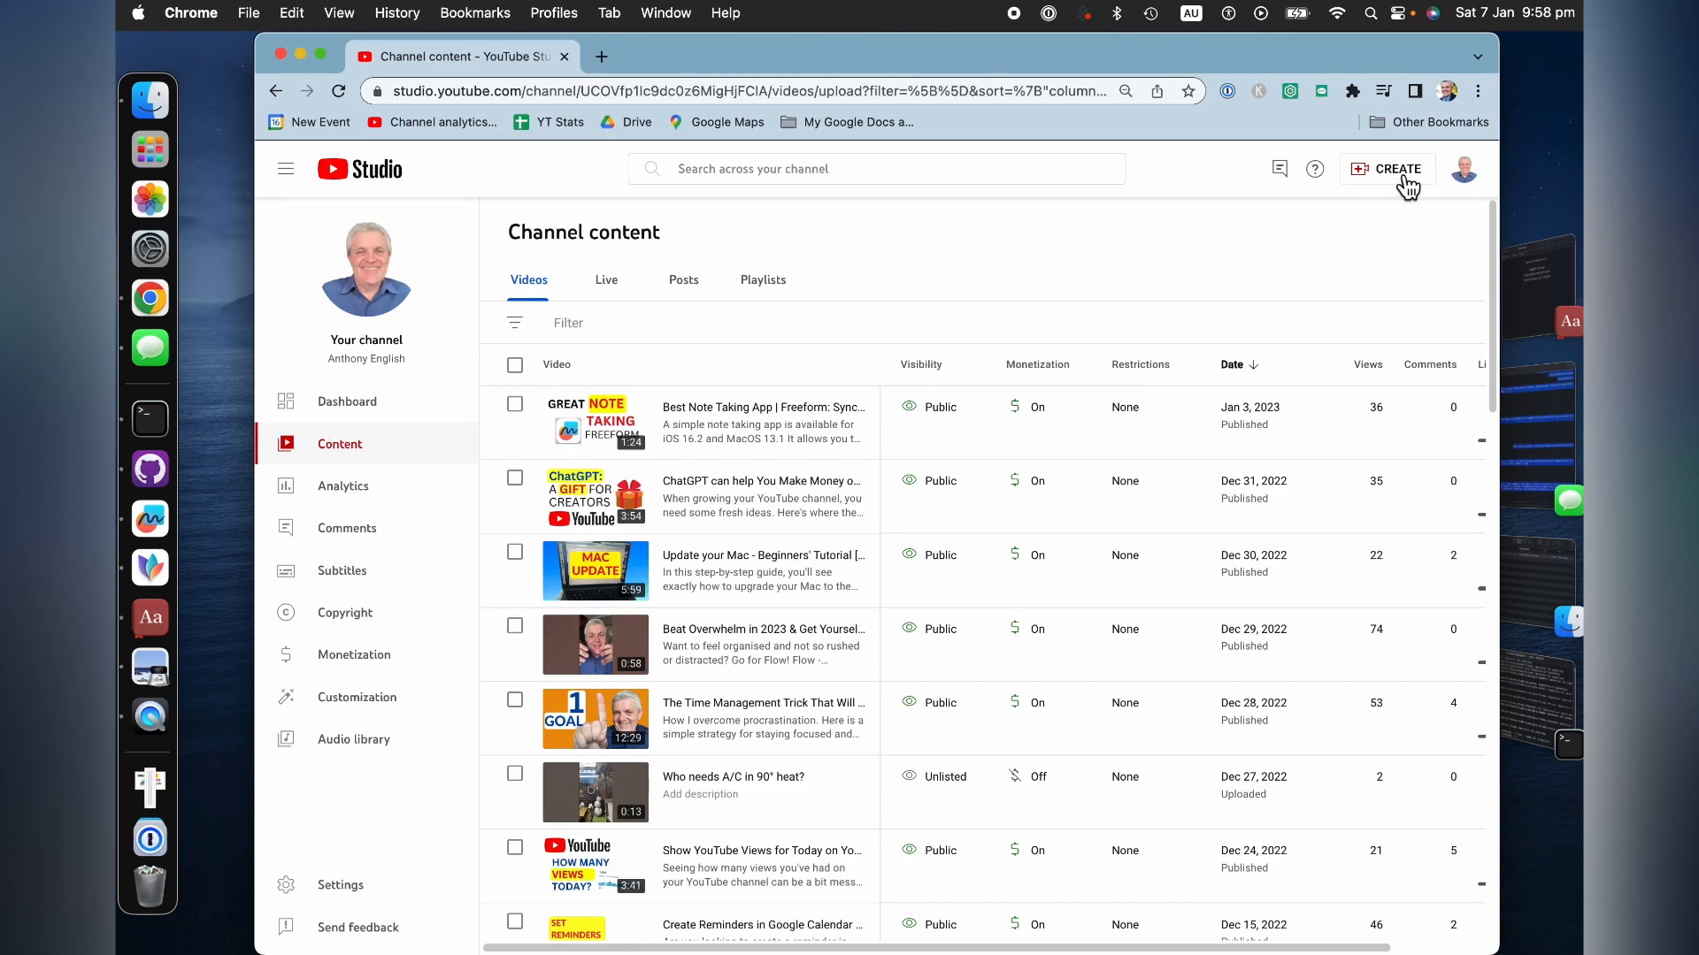
- Start a new video upload via Create > Upload videos and bring up the file chooser
left_click(1387, 170)
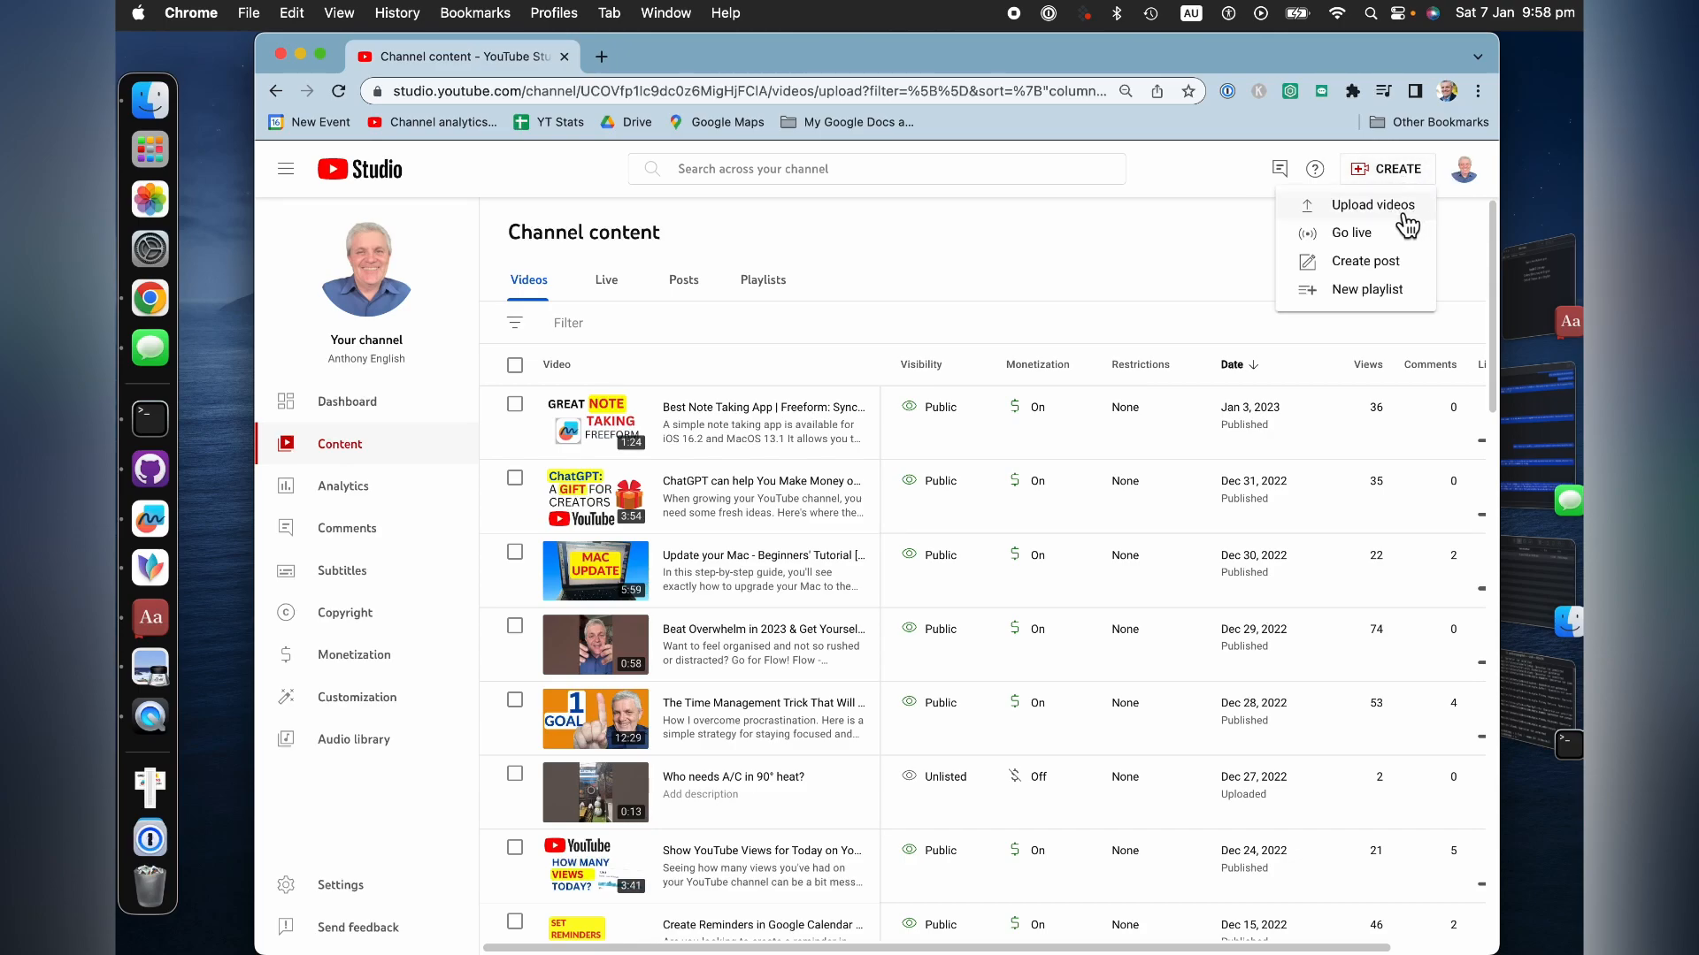
left_click(1372, 205)
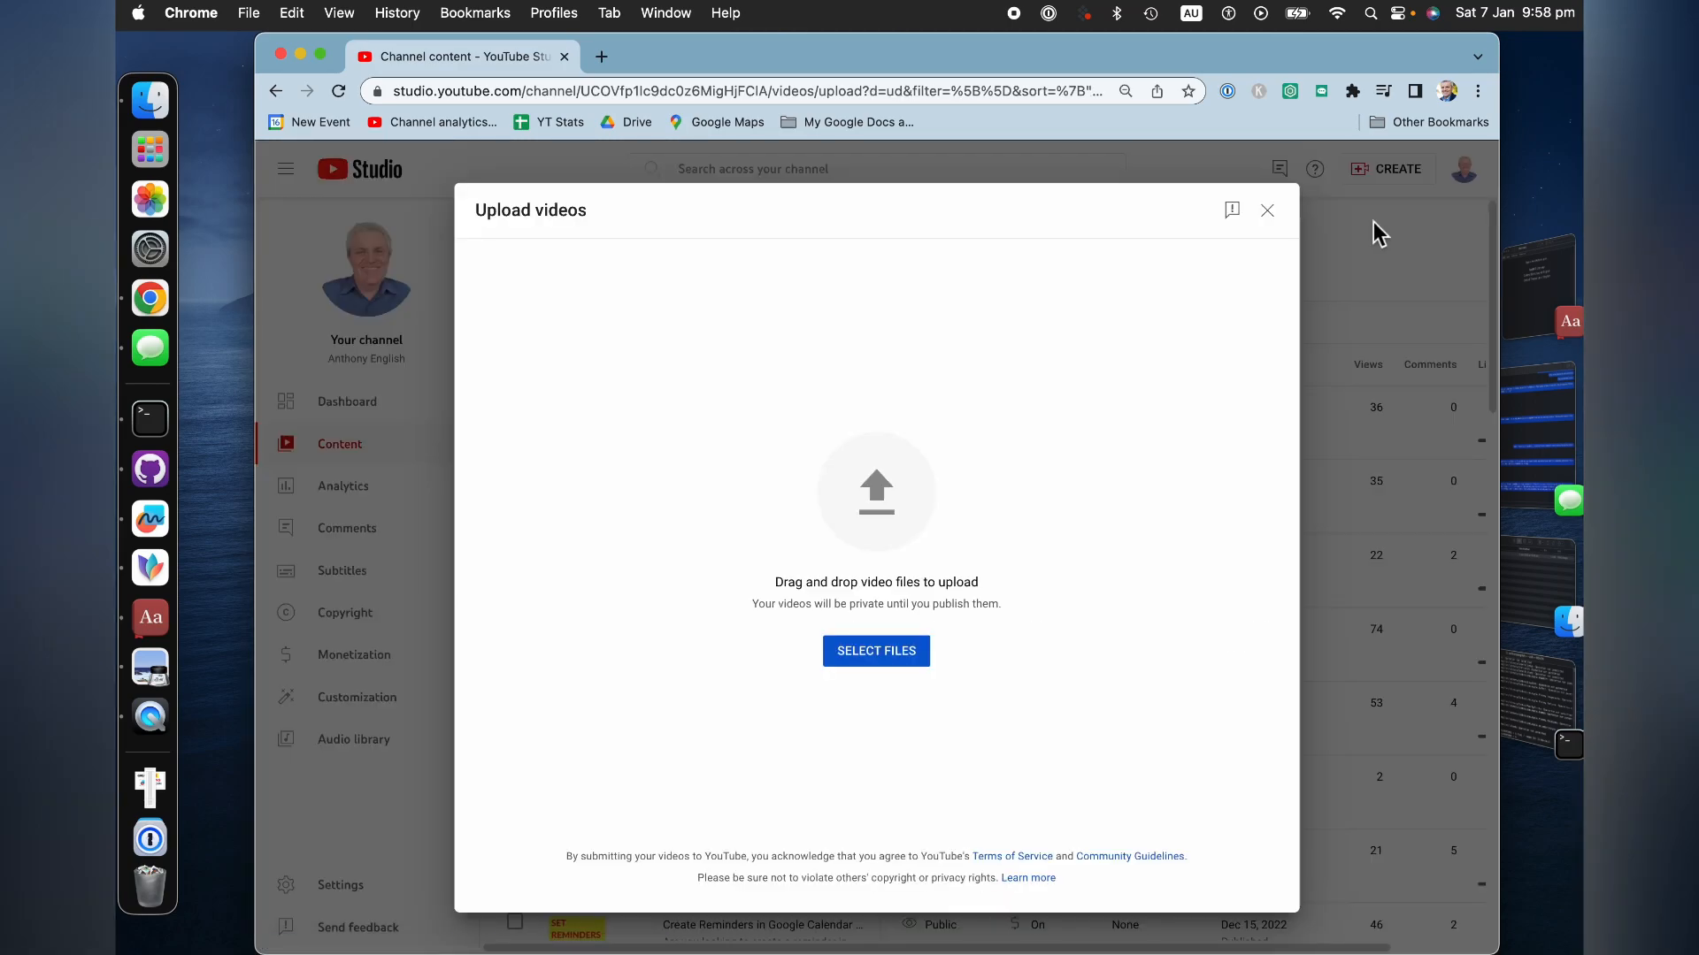
left_click(876, 651)
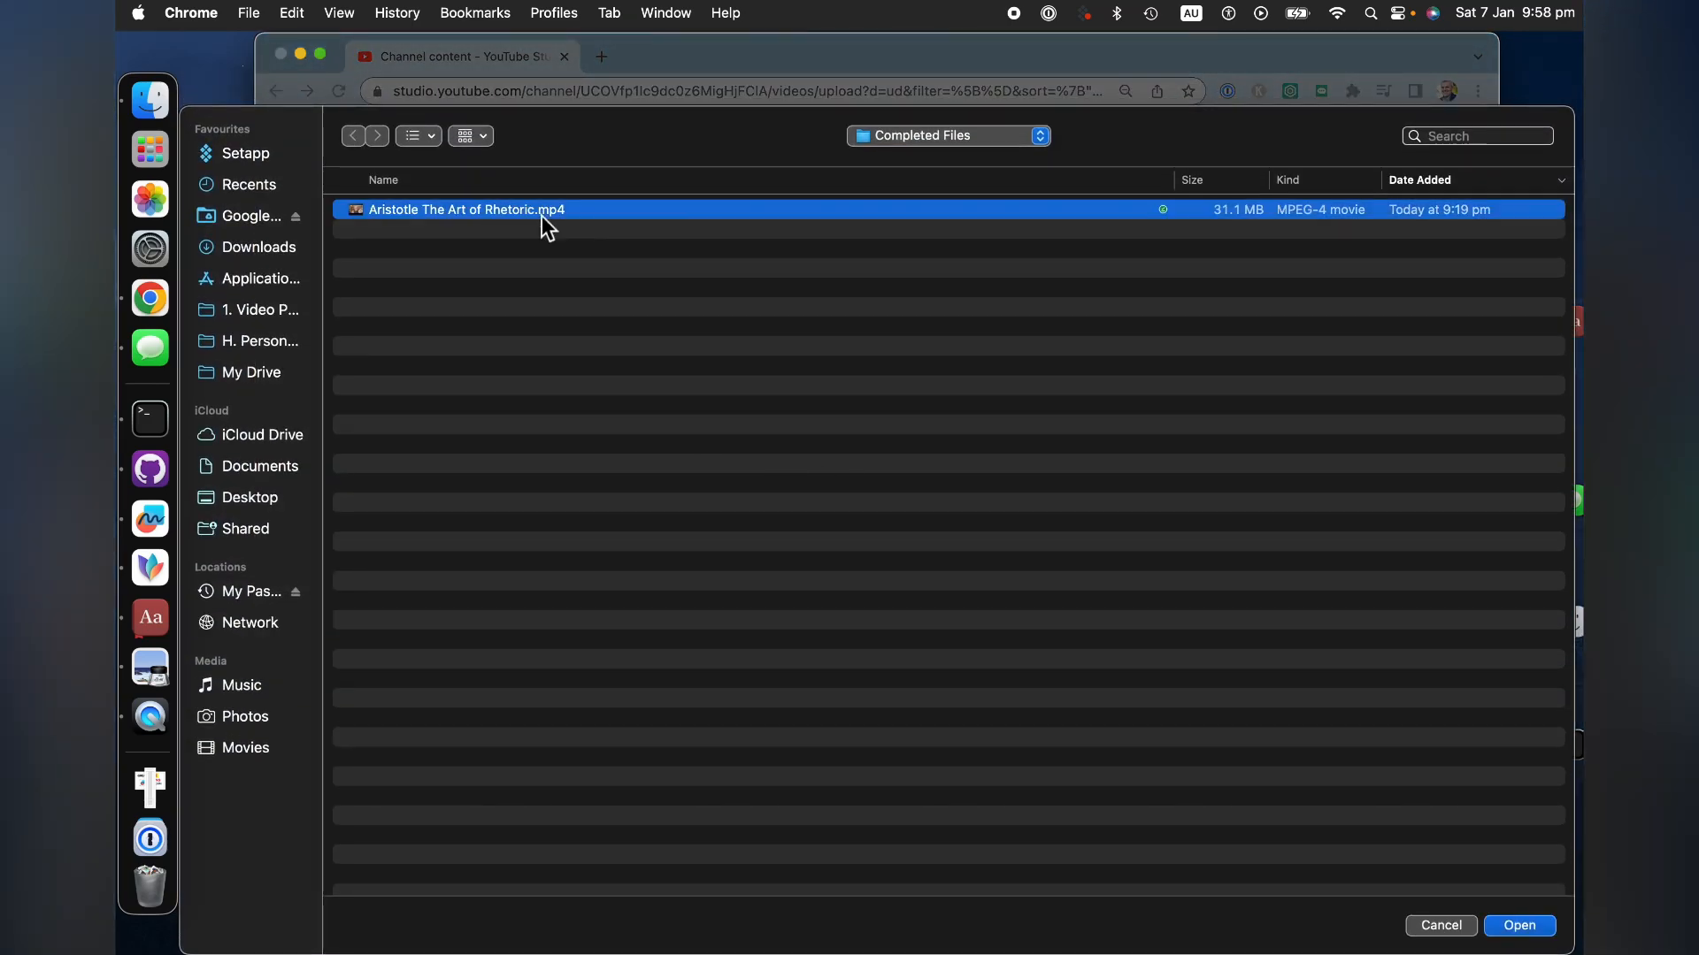
- Upload the Aristotle The Art of Rhetoric MP4 with monetisation off and save it as Private
left_click(1522, 927)
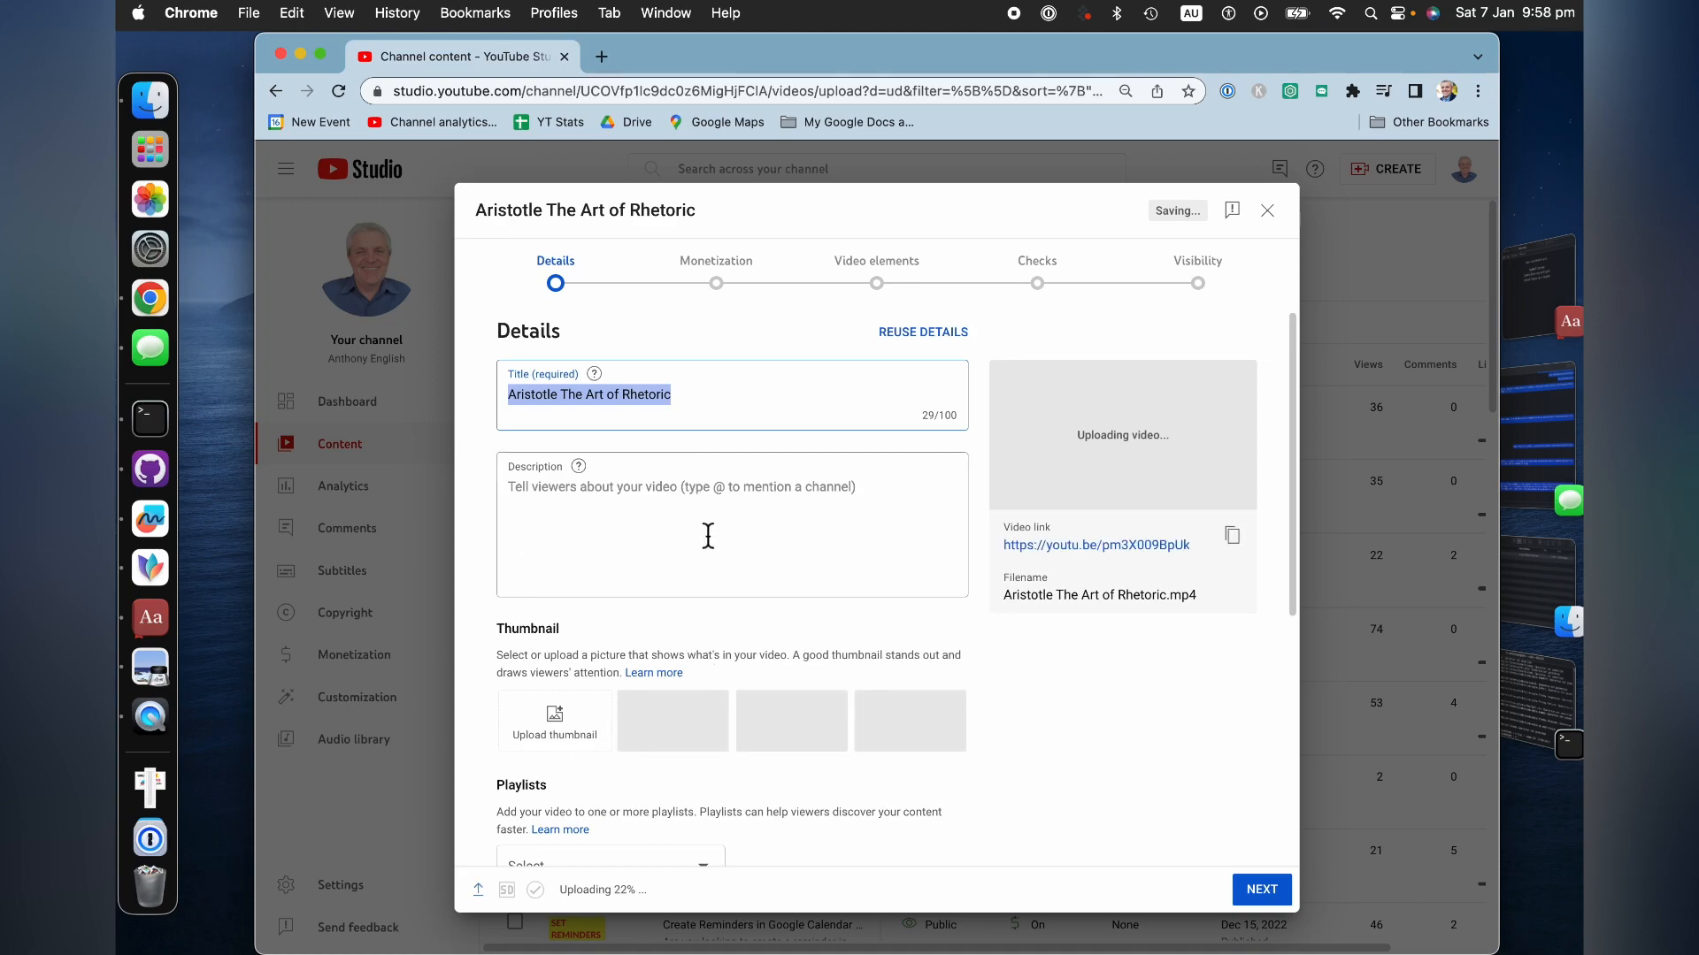
scroll("down", 3)
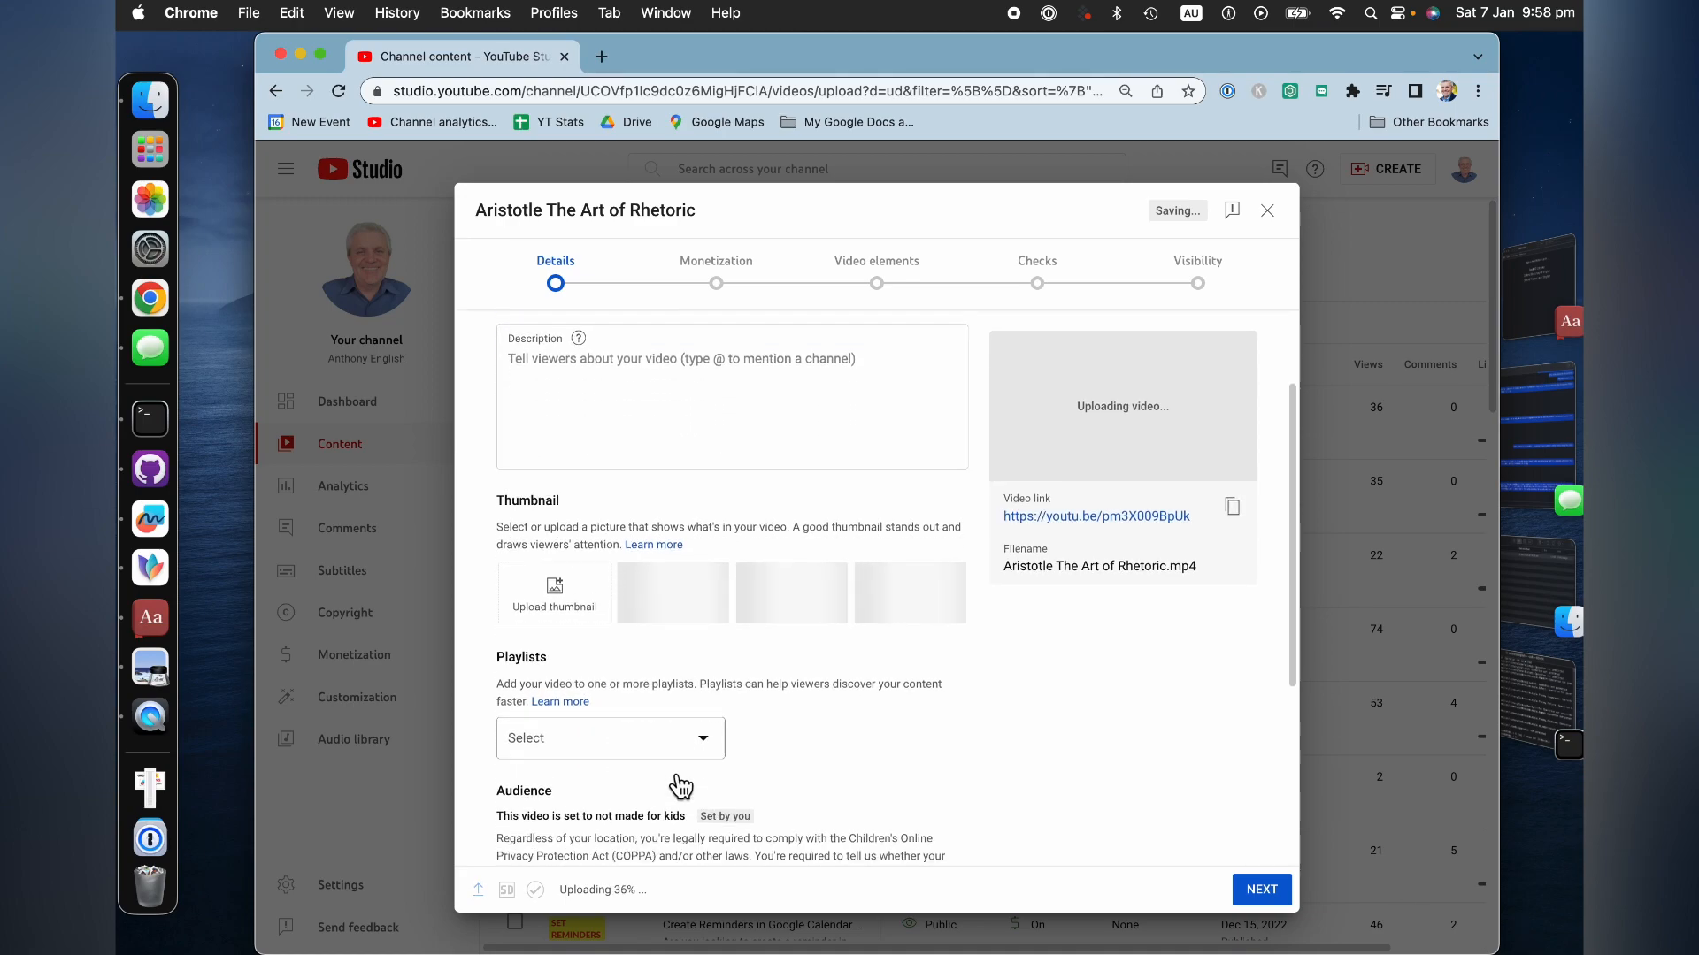
scroll("down", 3)
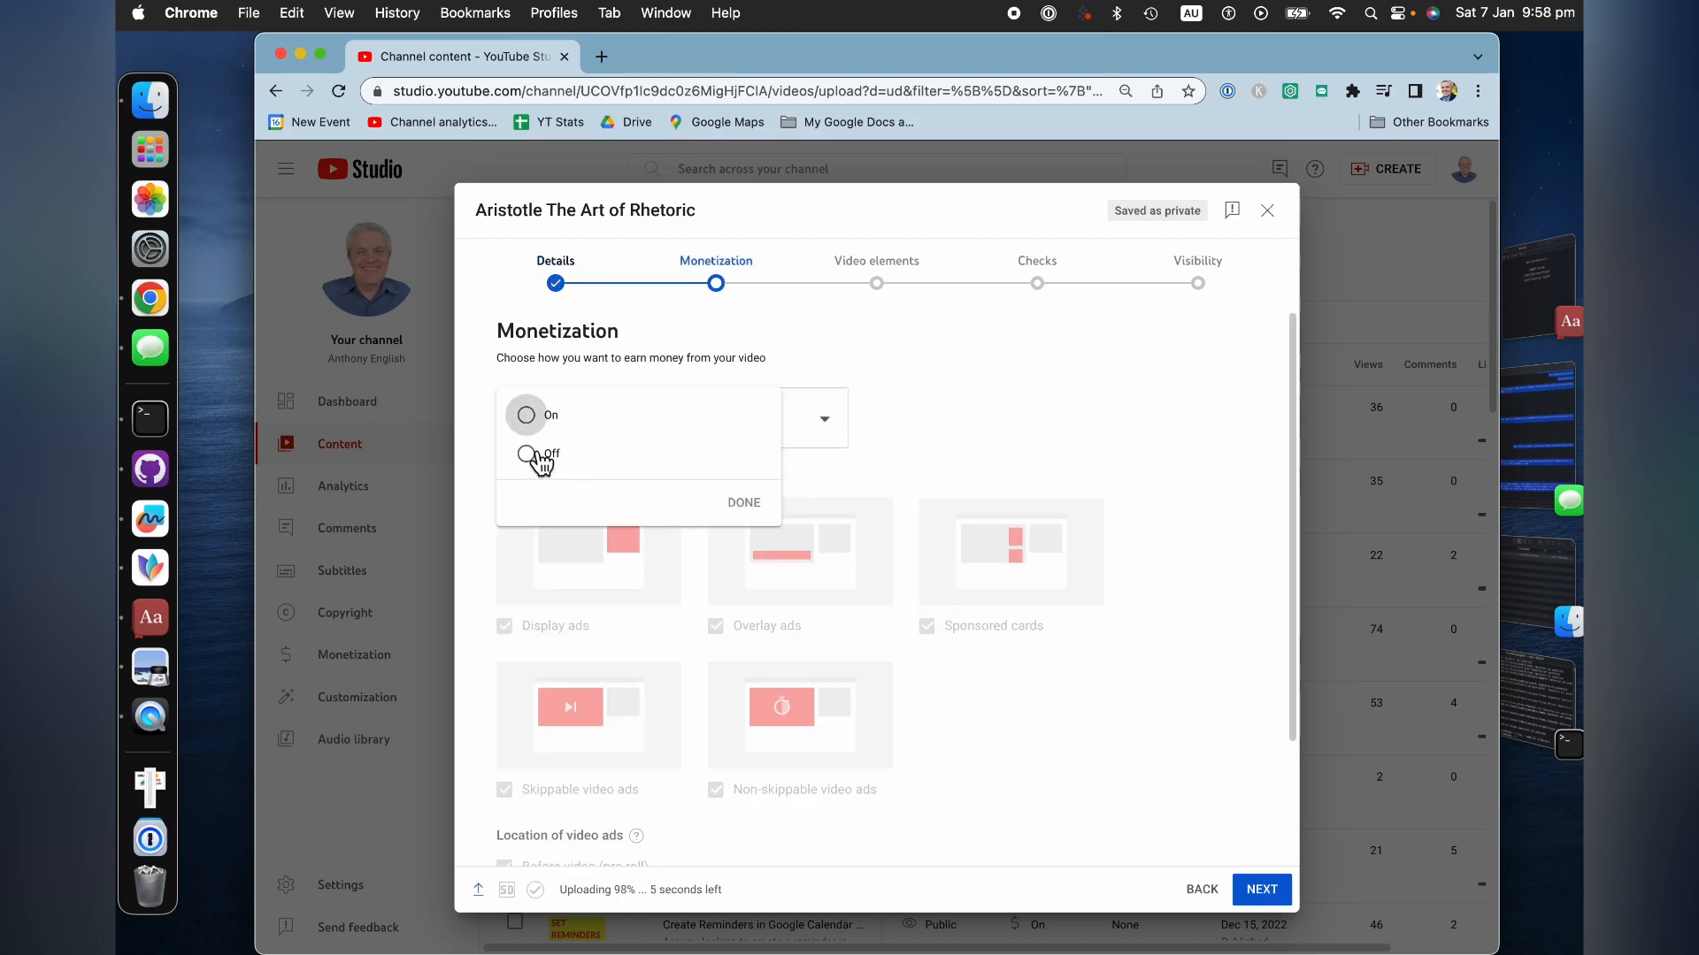
left_click(1261, 890)
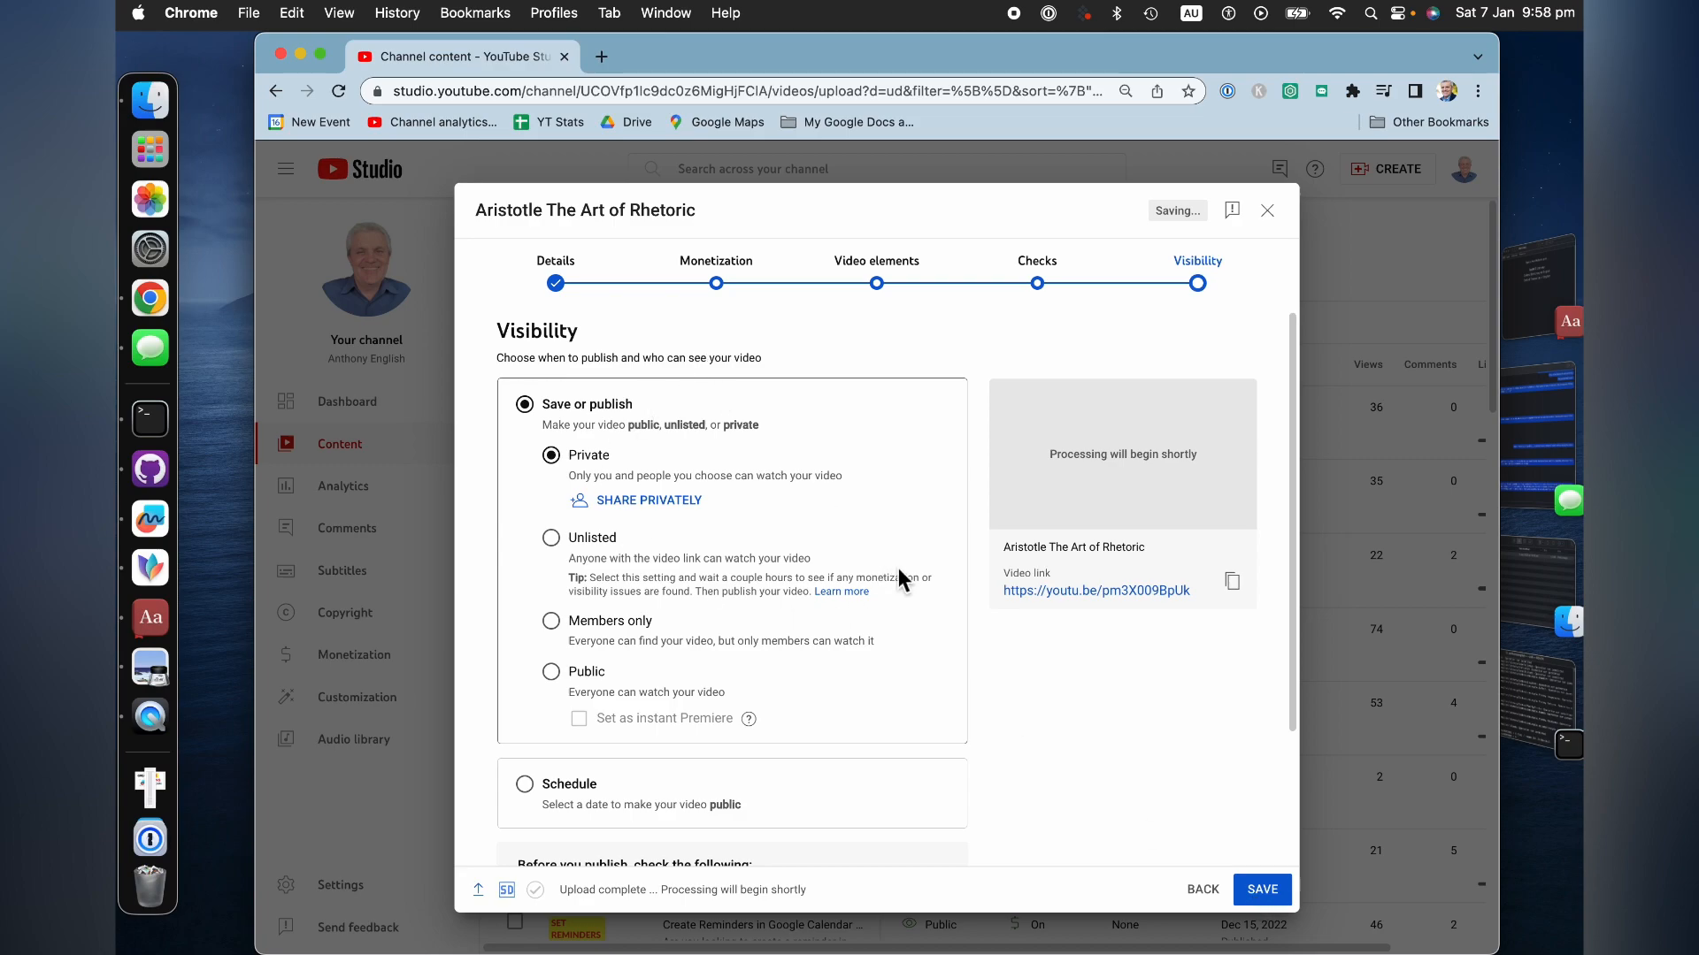
left_click(1261, 888)
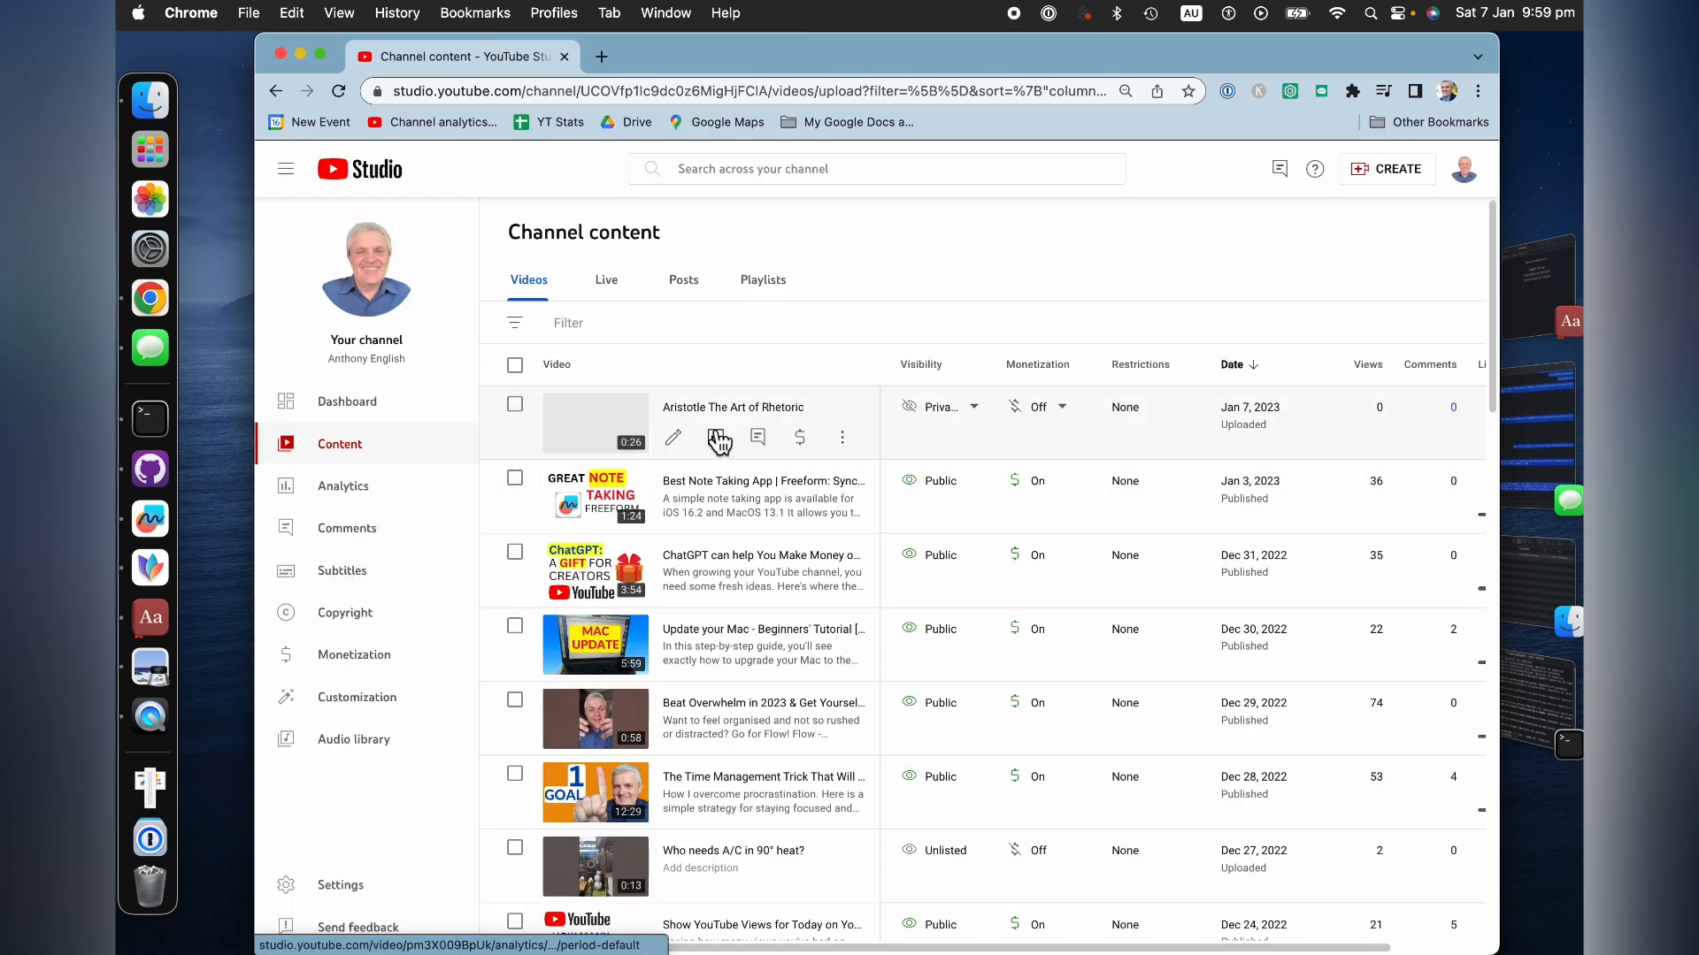
- Go to the Aristotle video's Subtitles page and reload until automatic English subtitles appear
left_click(672, 439)
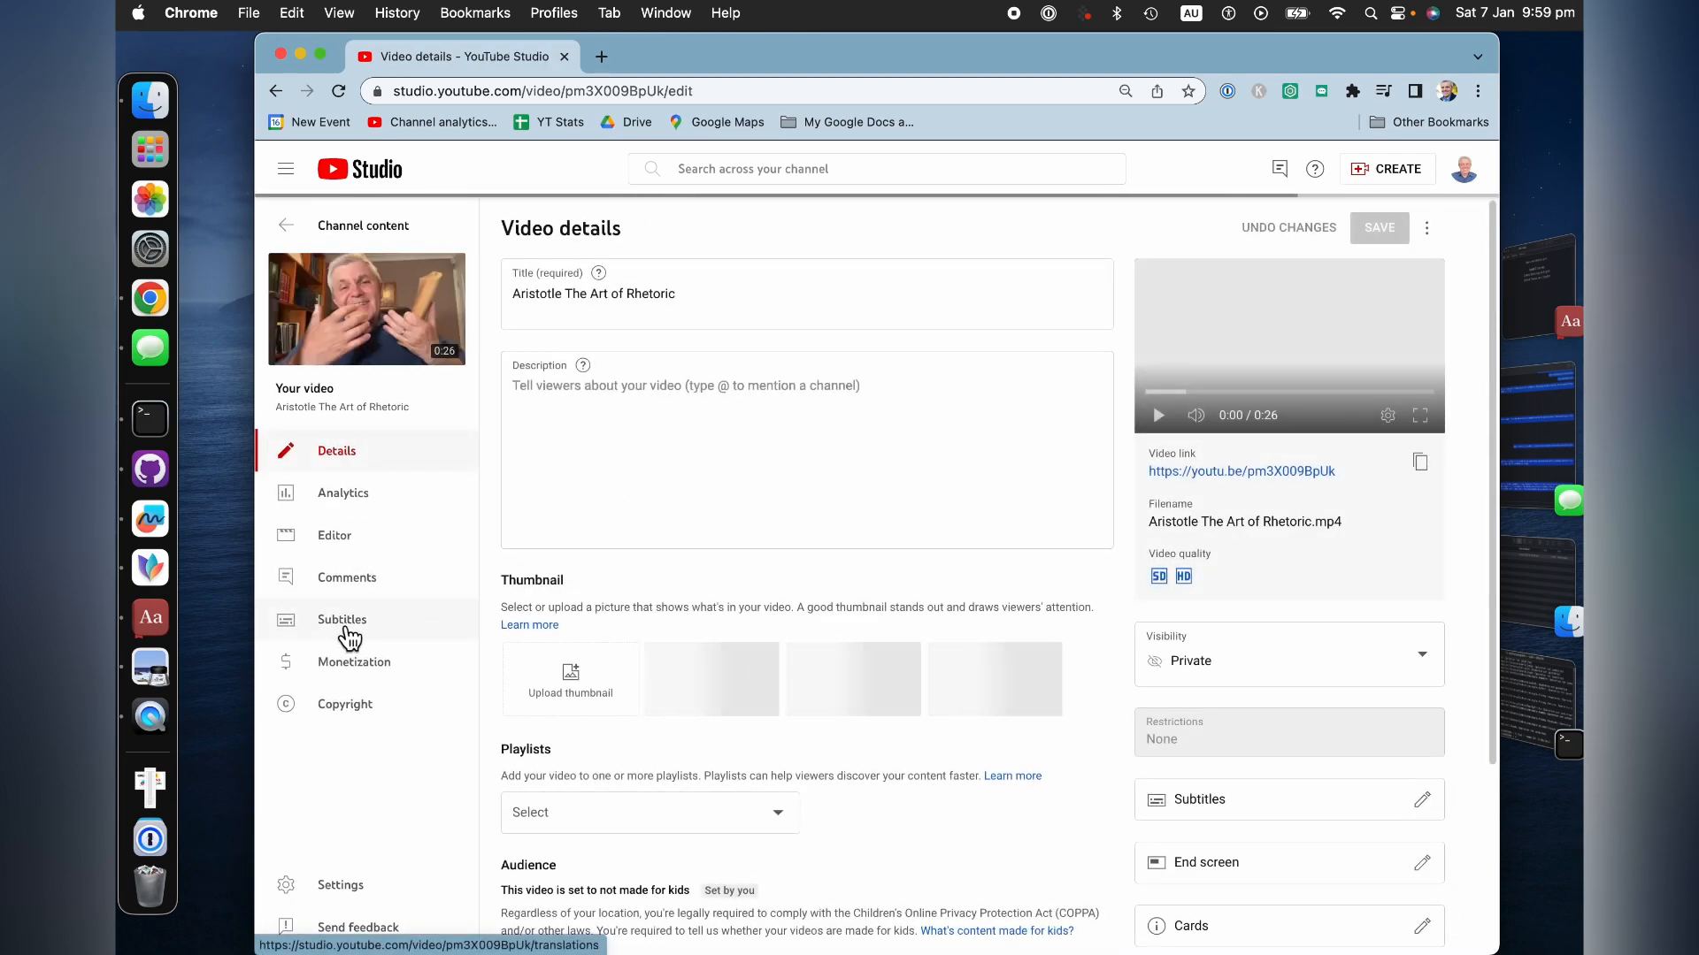
left_click(341, 619)
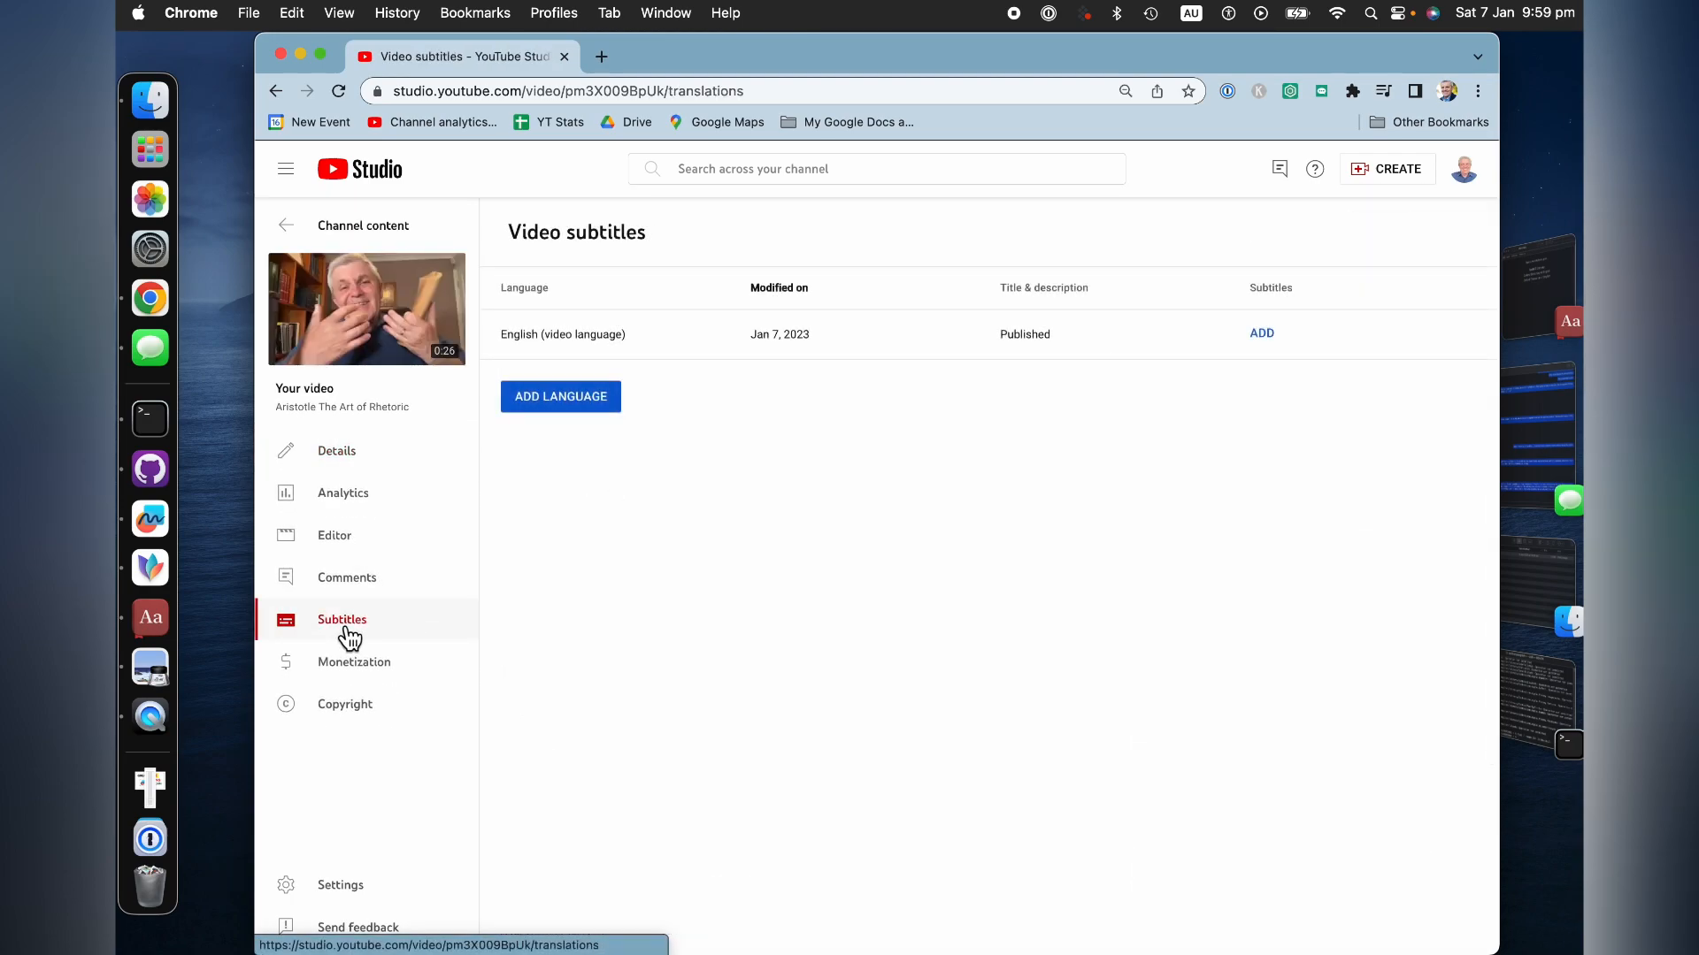
mouse_move(368, 315)
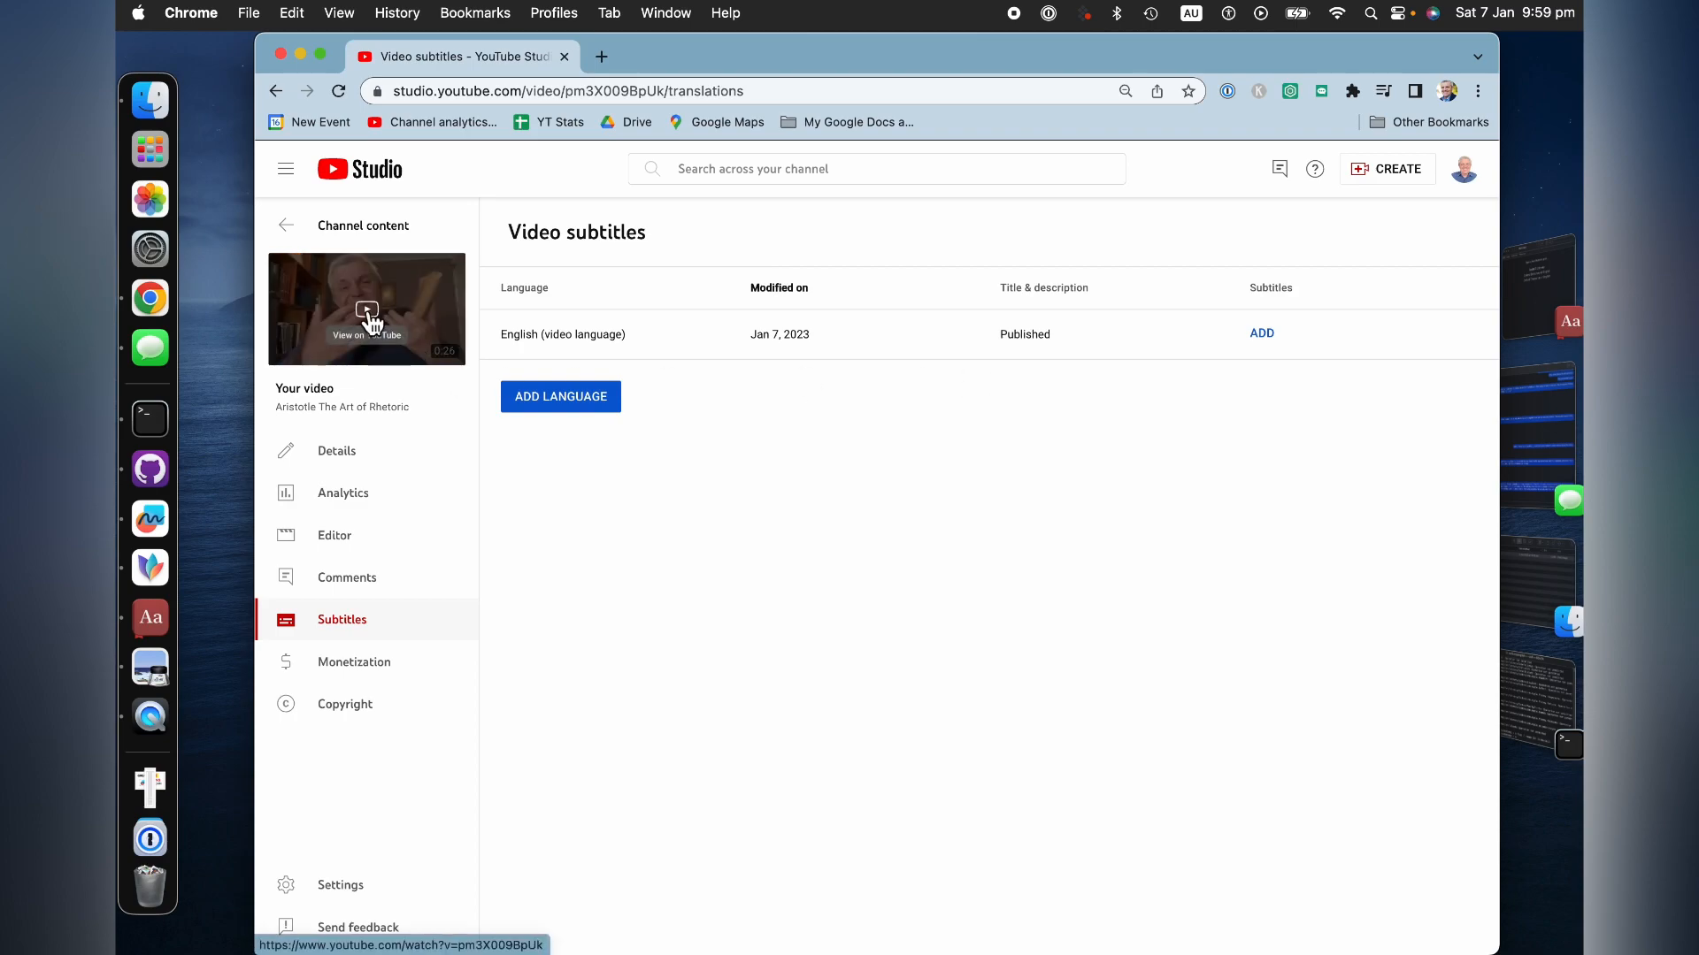
left_click(366, 308)
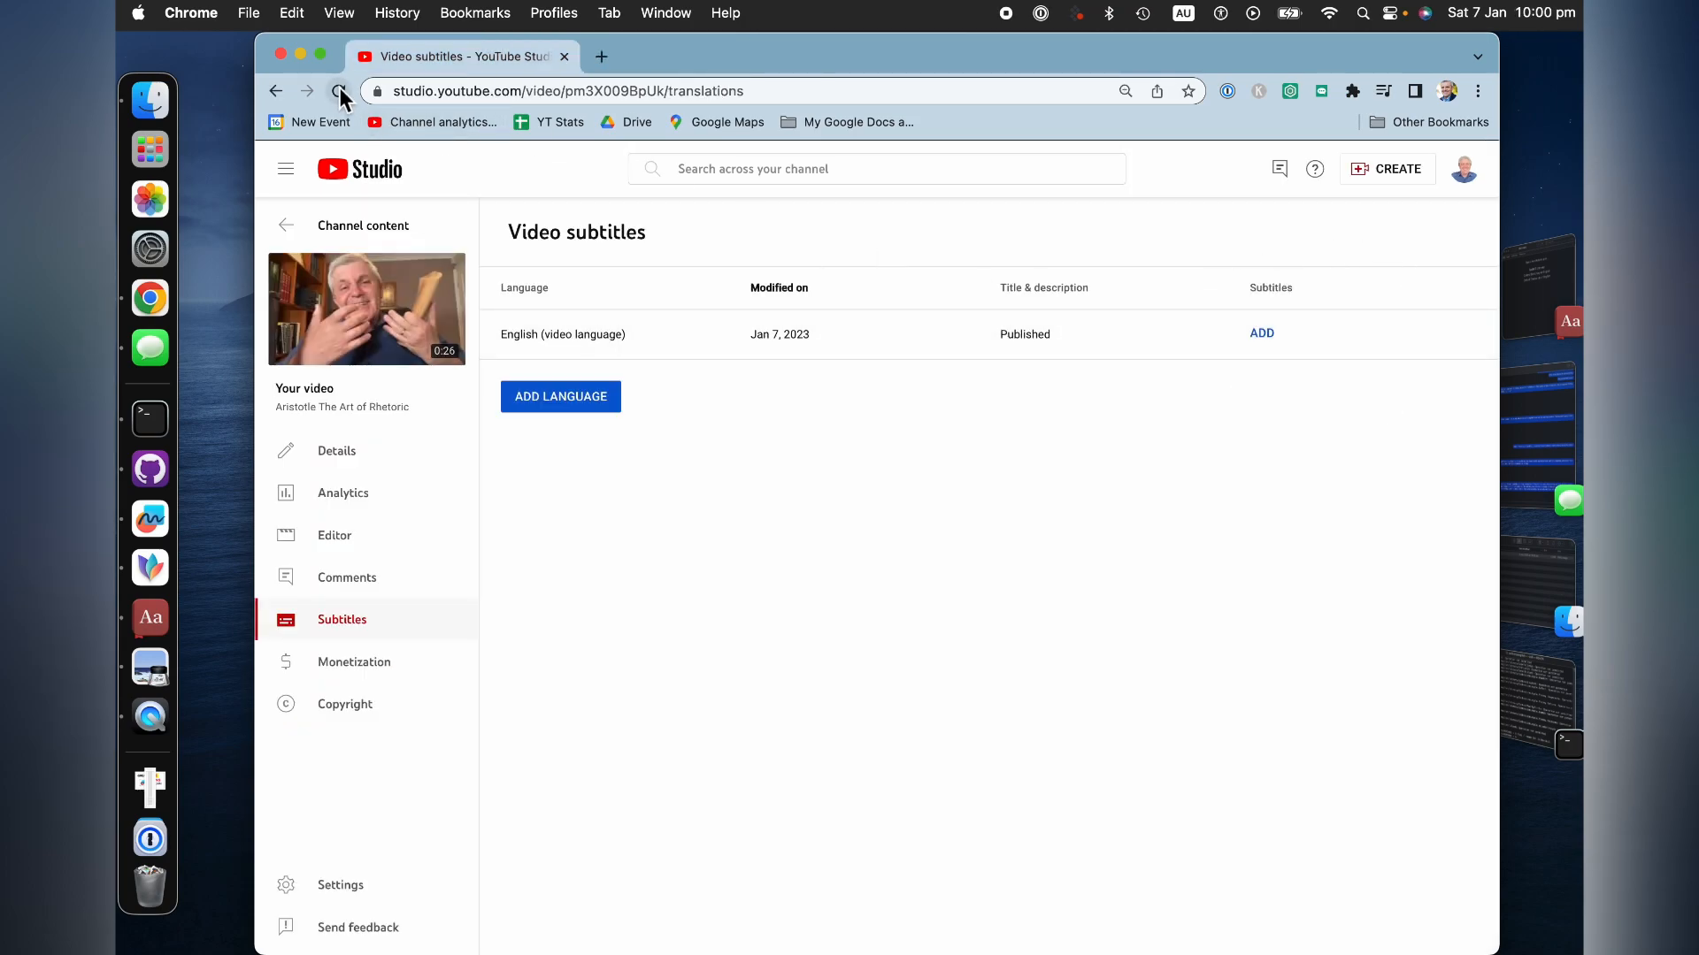
left_click(338, 92)
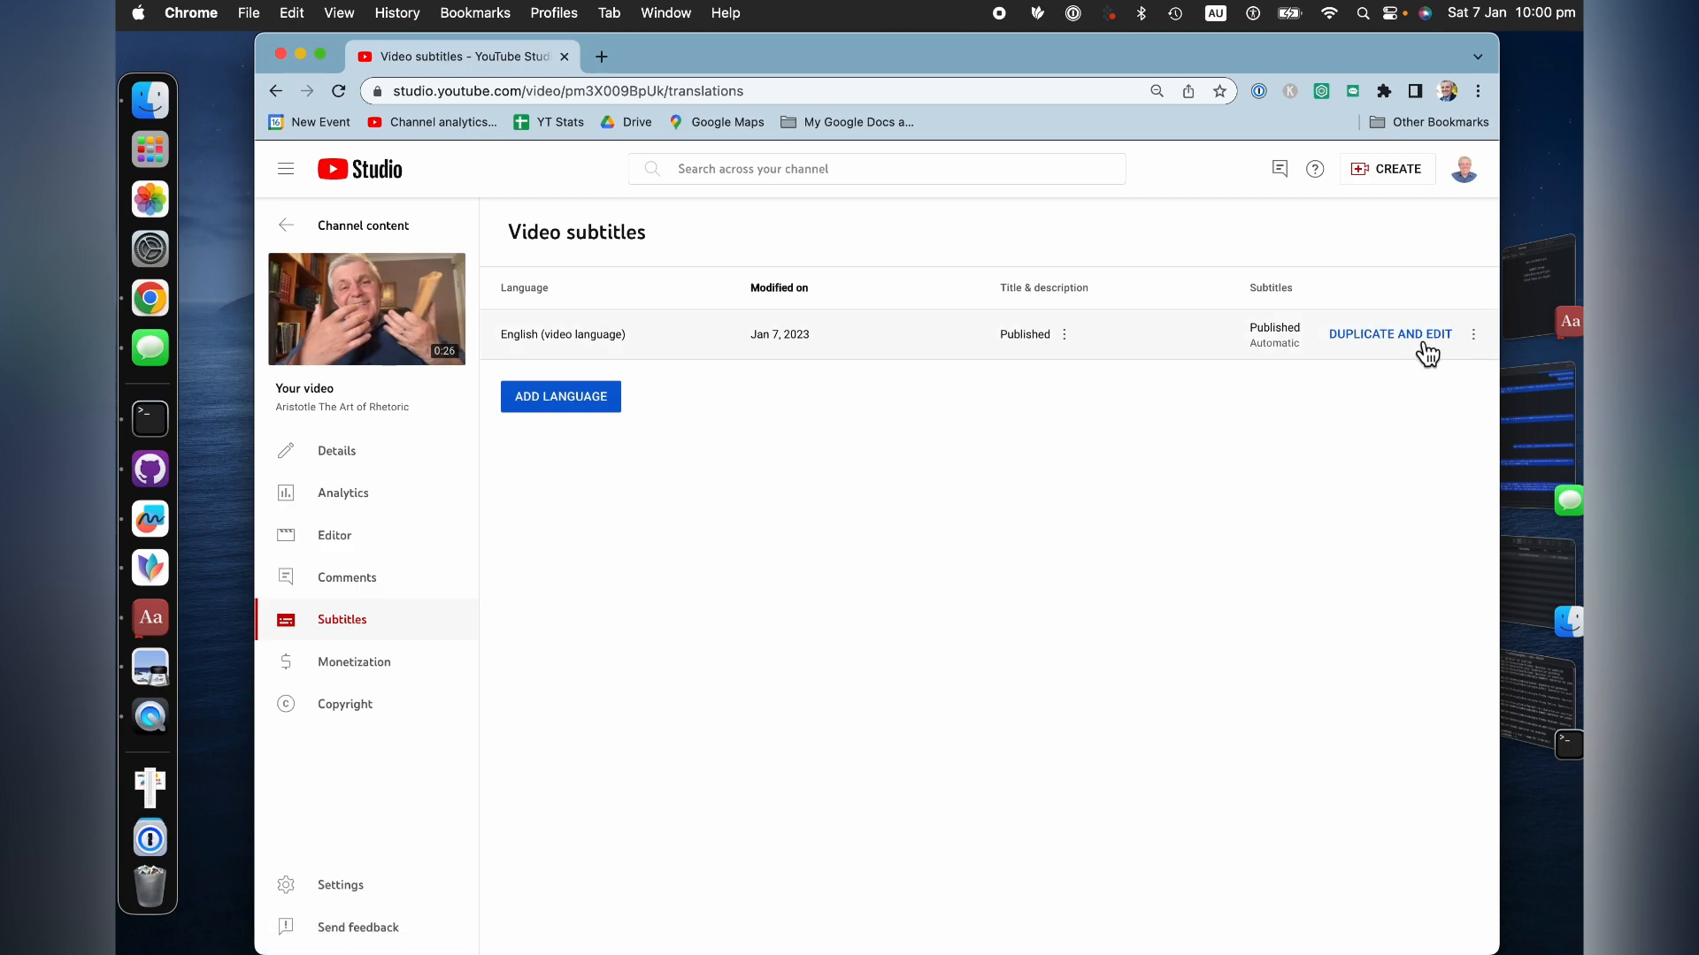
- Duplicate the automatic English subtitles into an editable draft, overwriting the existing one
left_click(1390, 332)
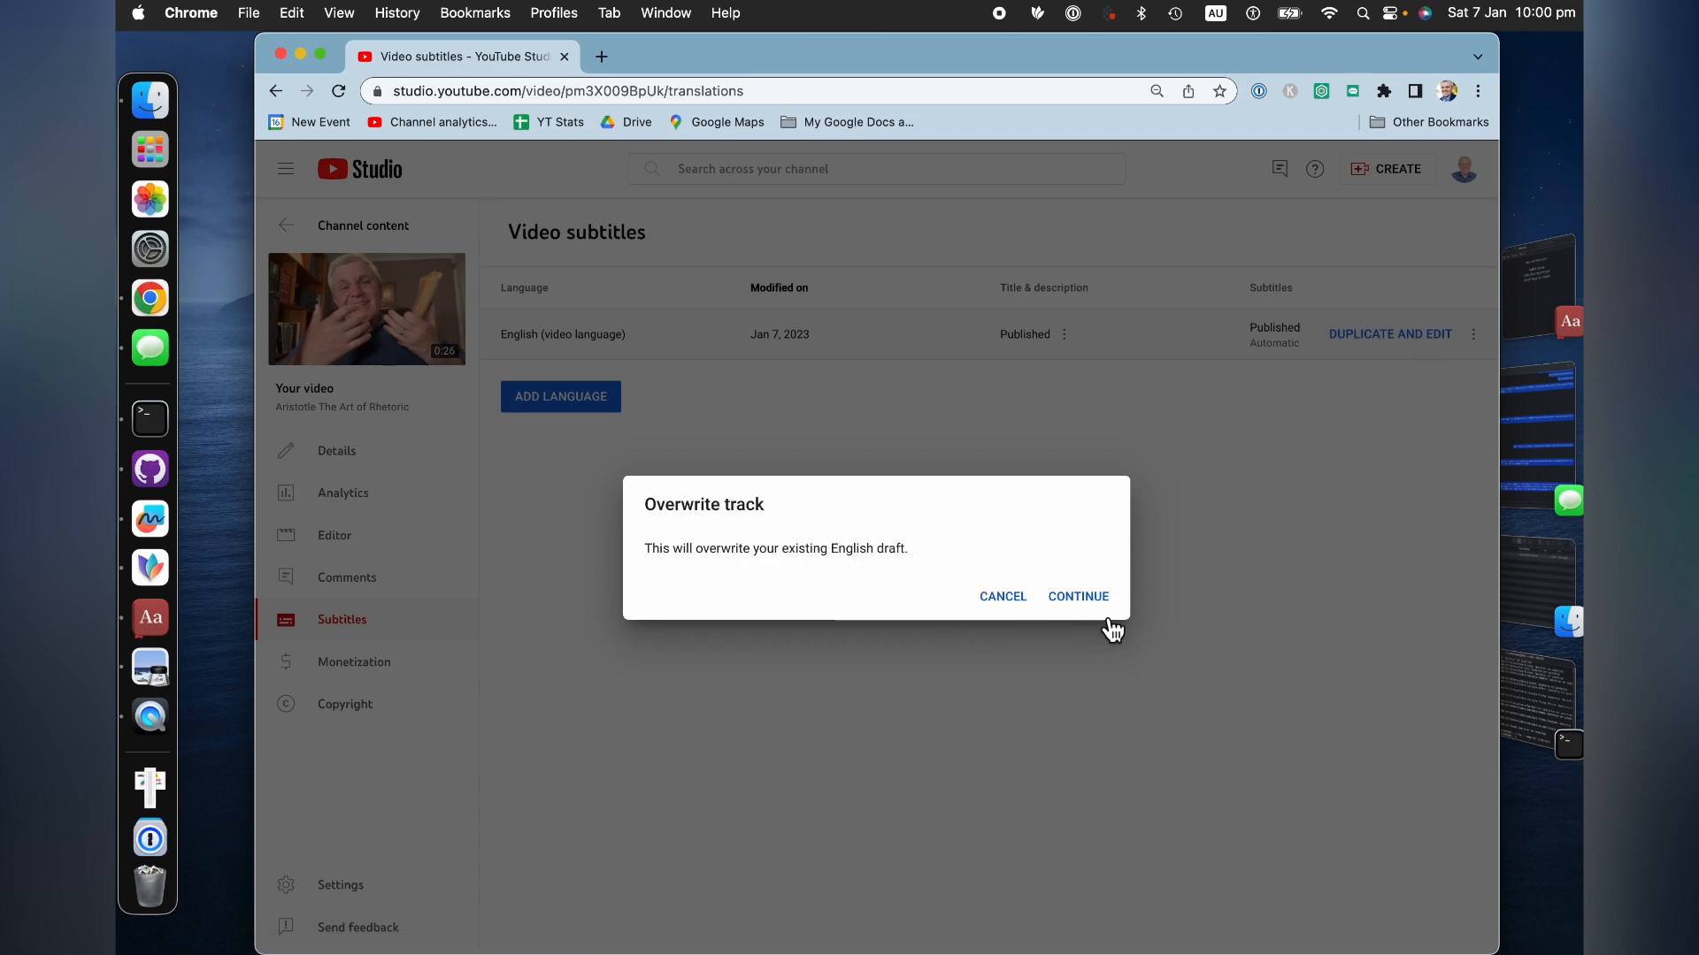
left_click(1079, 597)
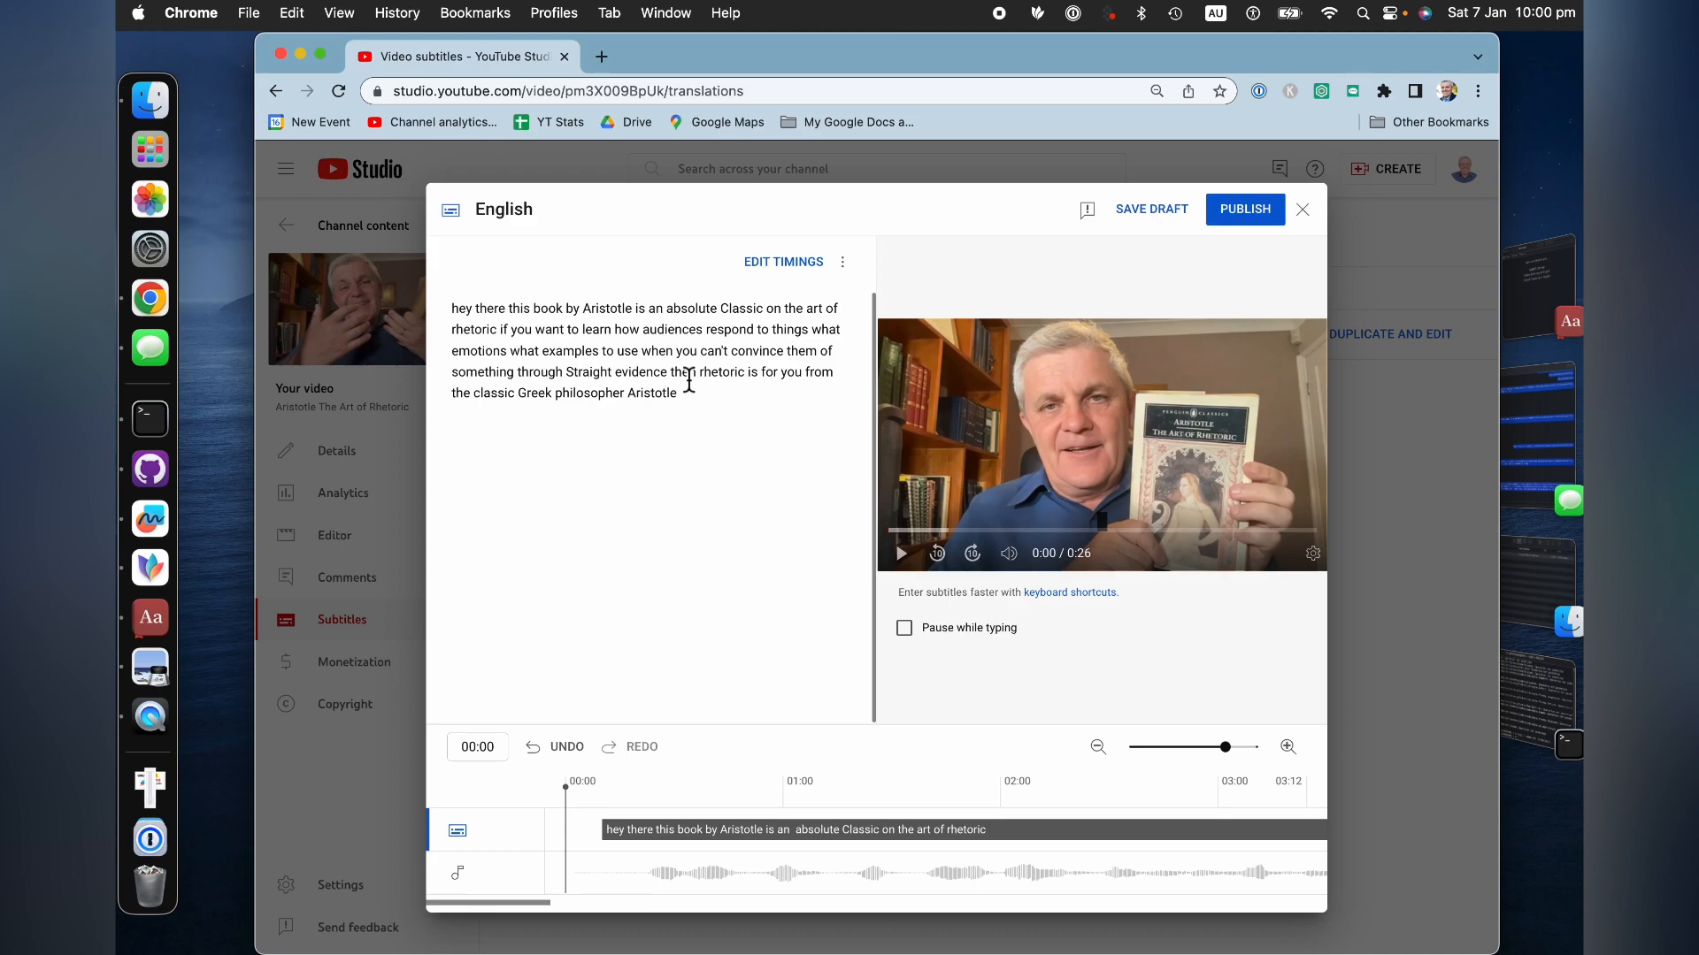
mouse_move(687, 404)
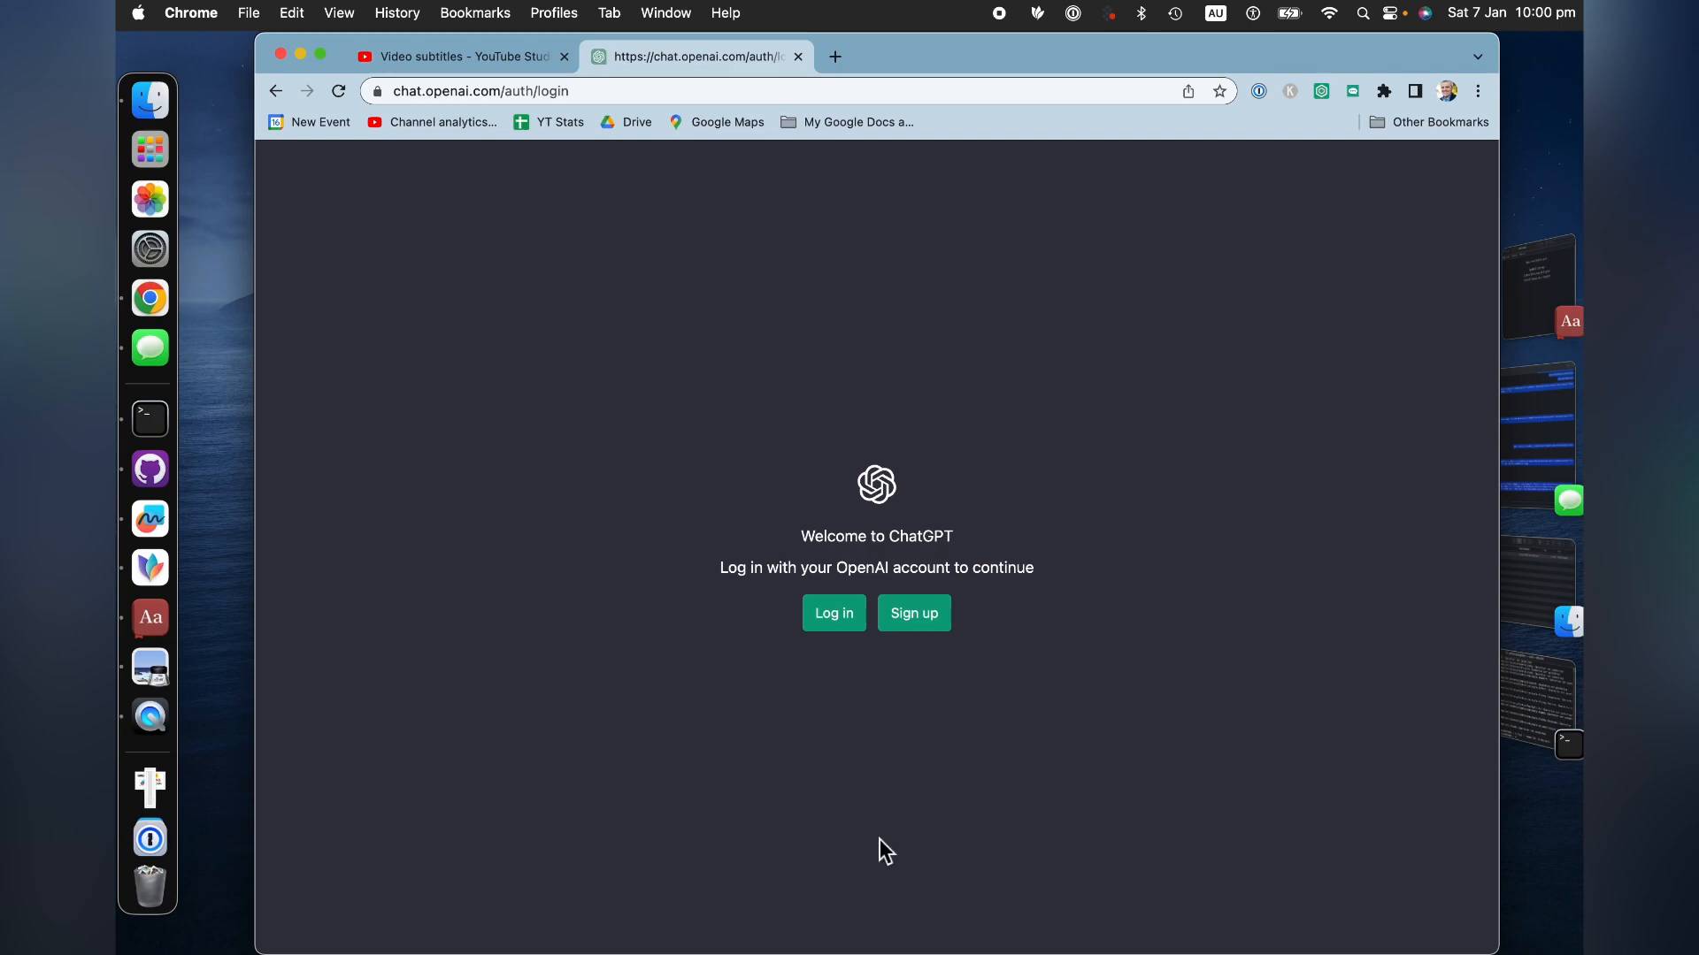
- In ChatGPT, write the prompt 'you are a proof reader. Fix this text'
left_click(833, 612)
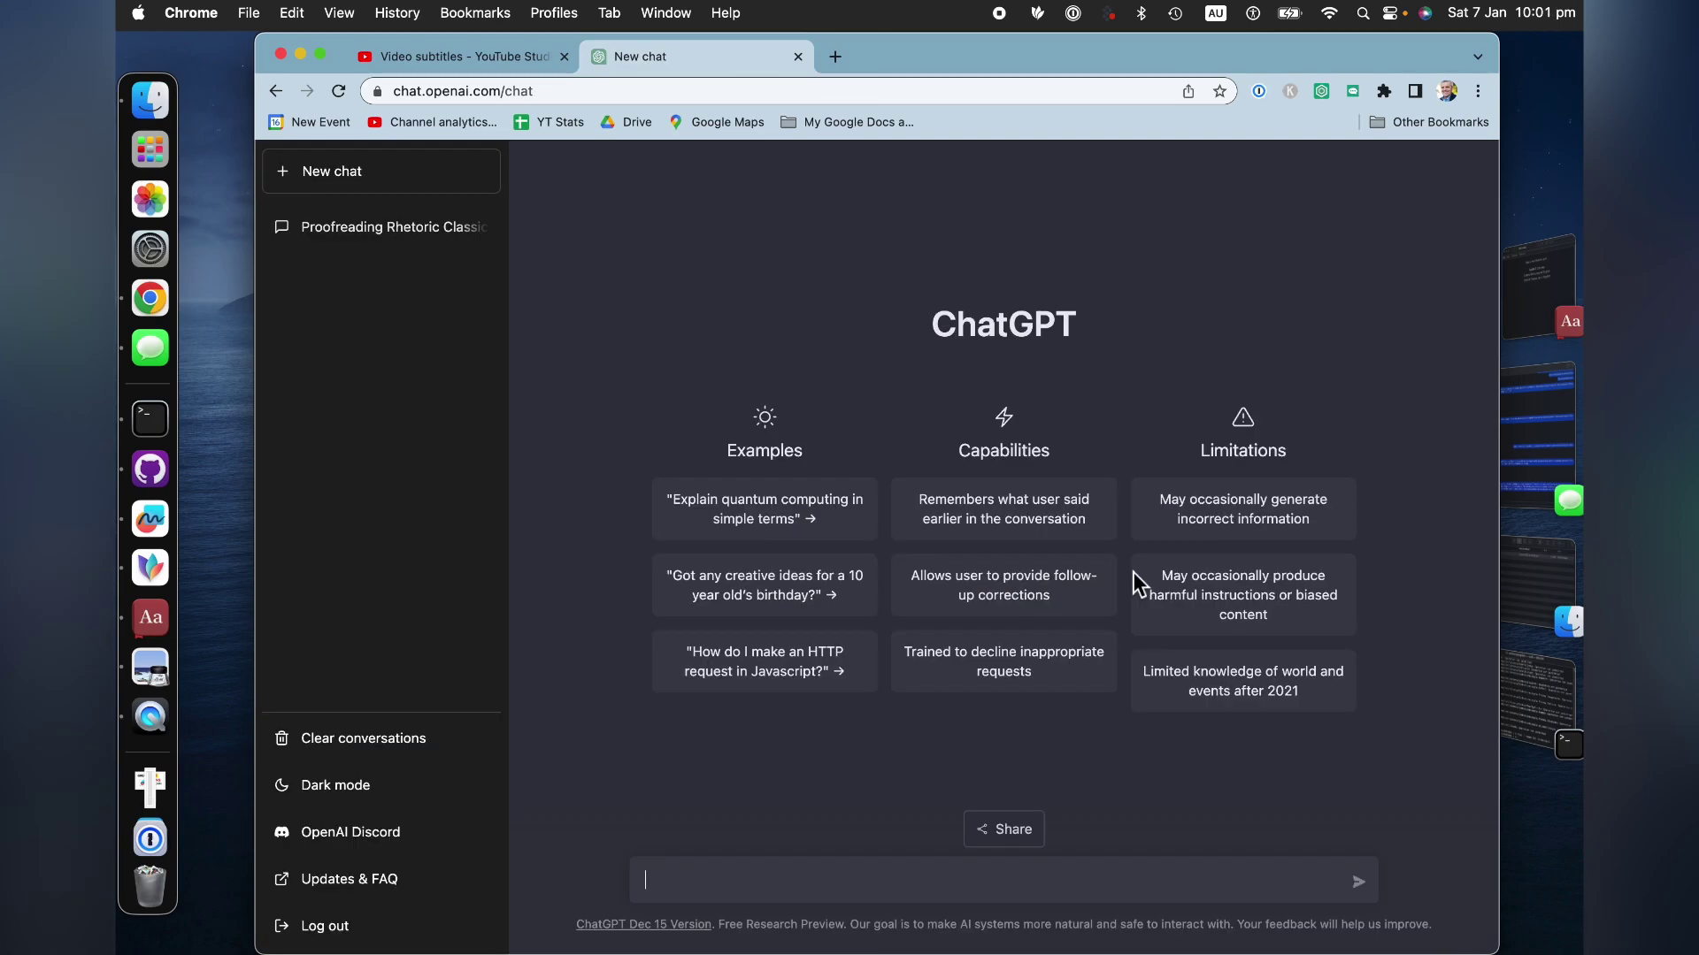
mouse_move(543, 116)
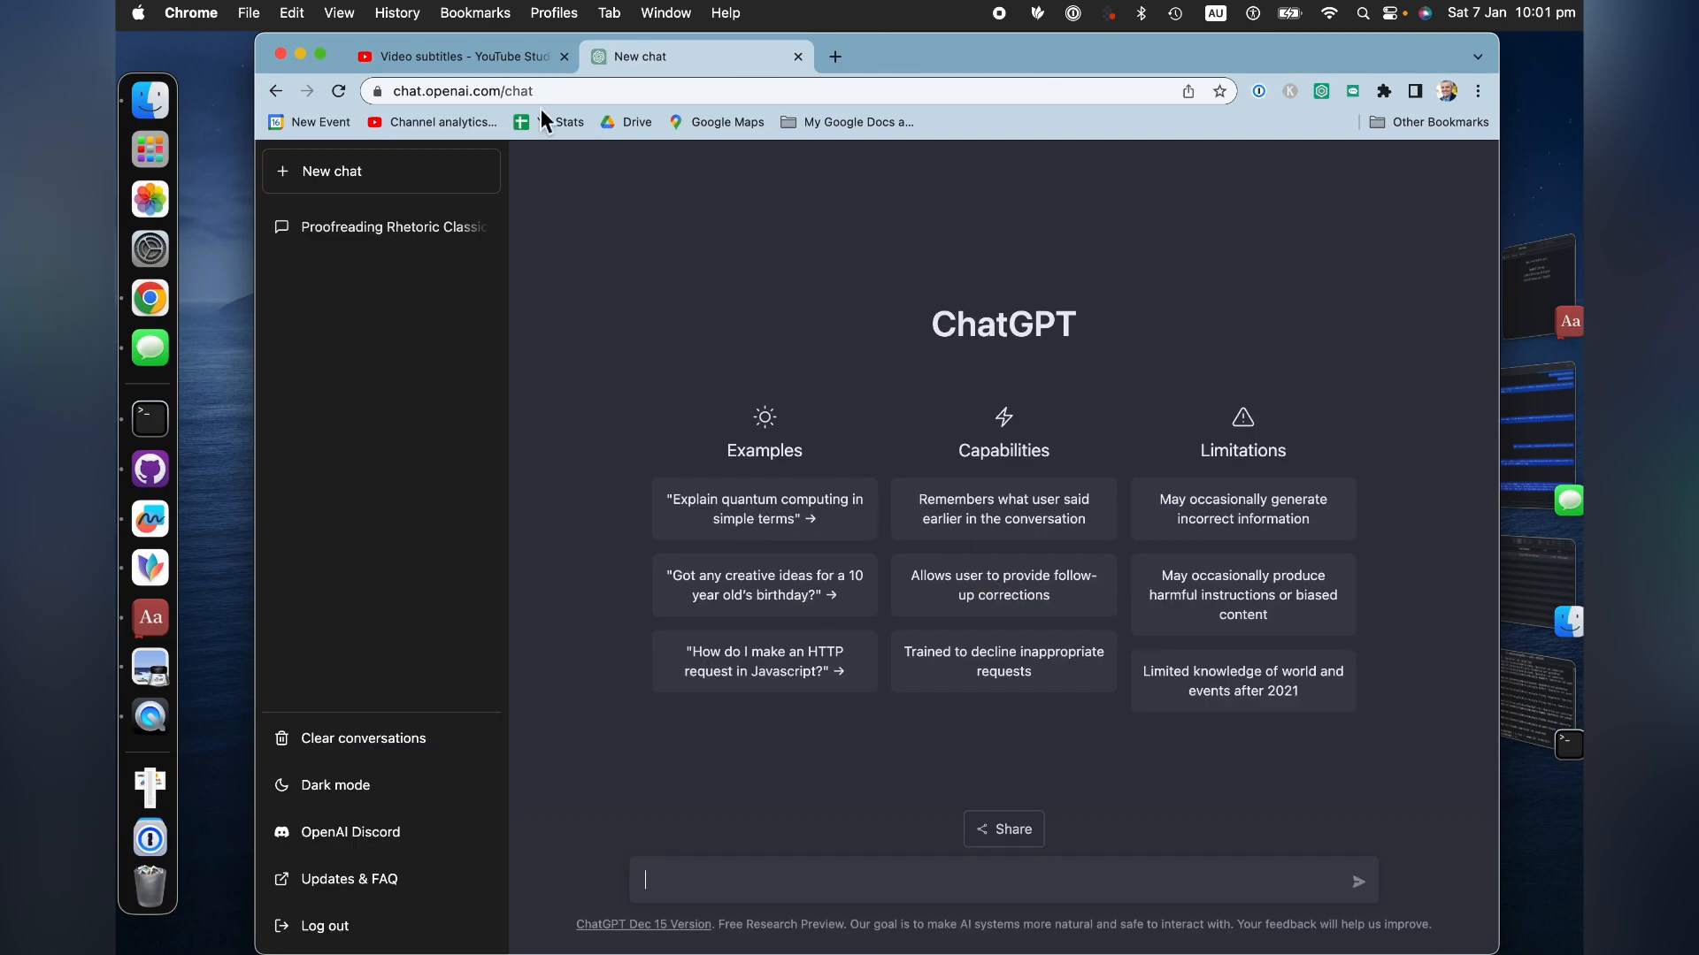
mouse_move(683, 574)
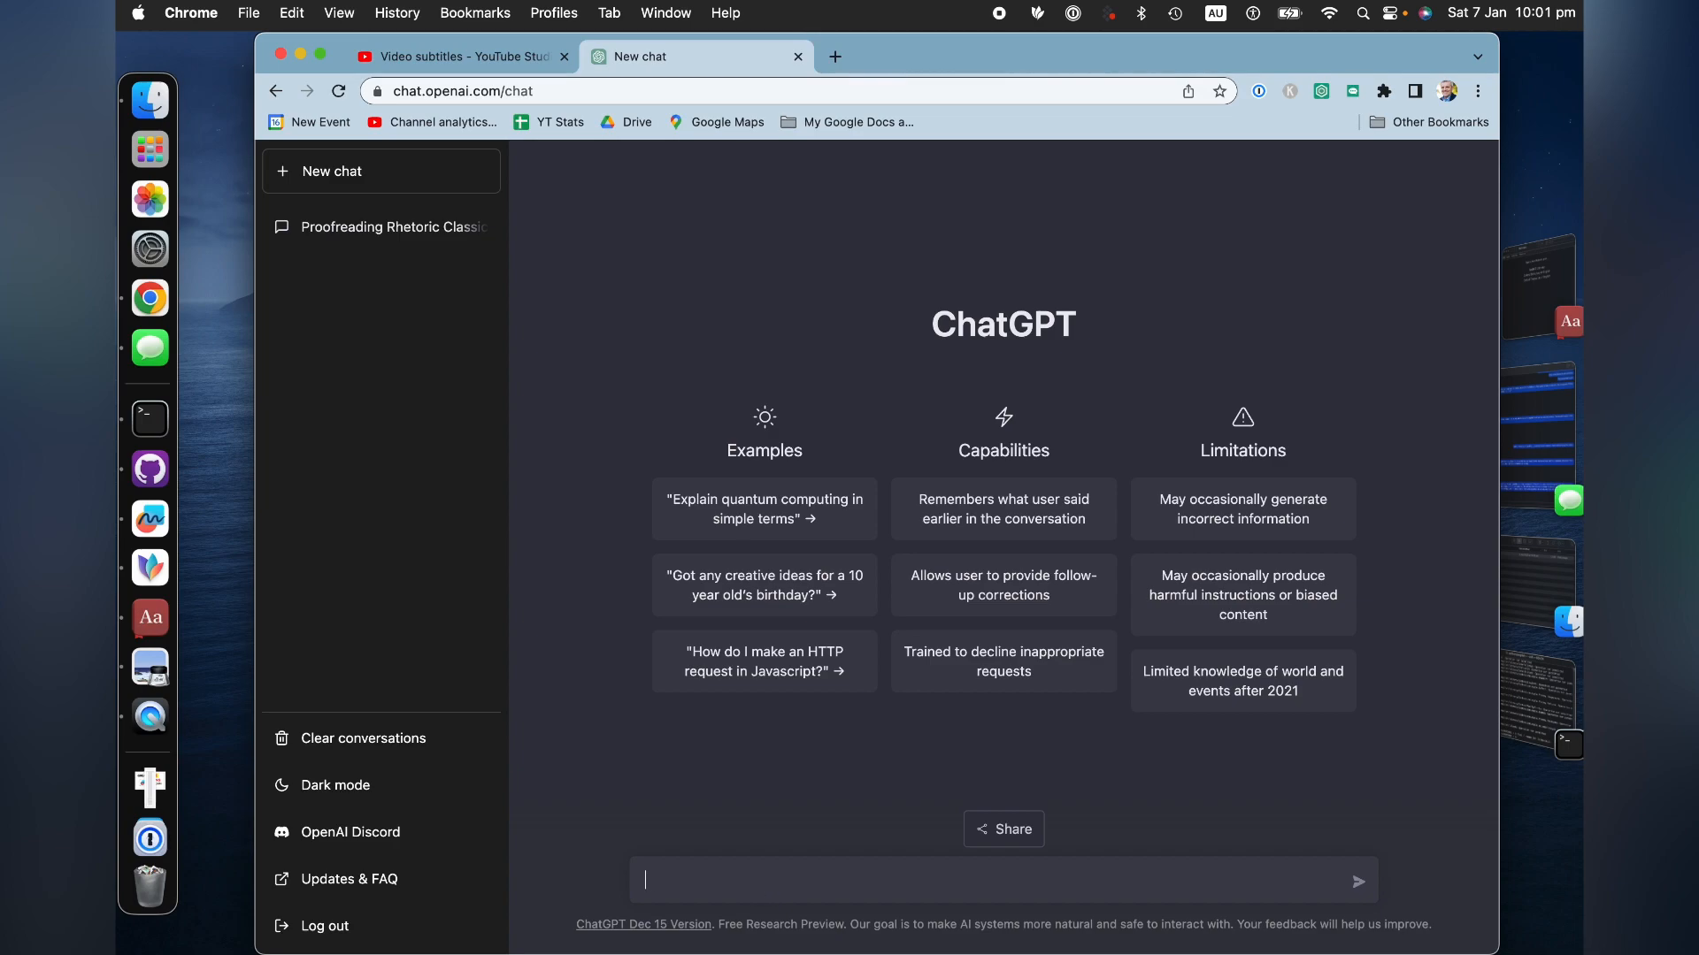
type("you are a proof")
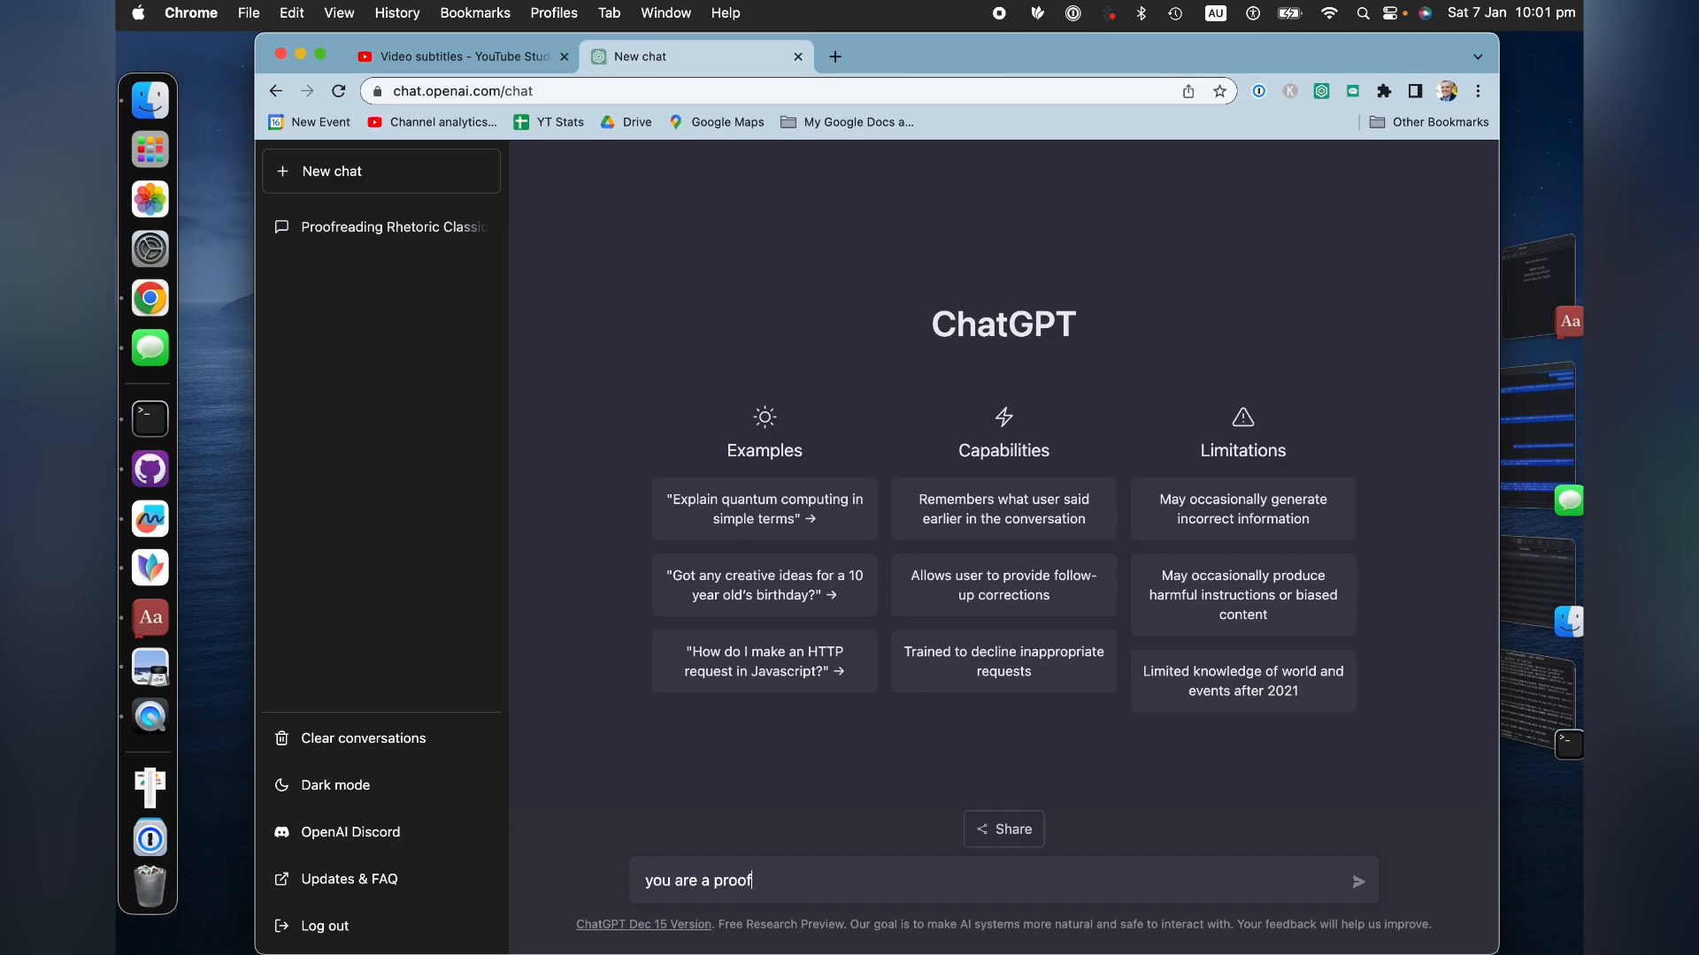
type("reader. Fi")
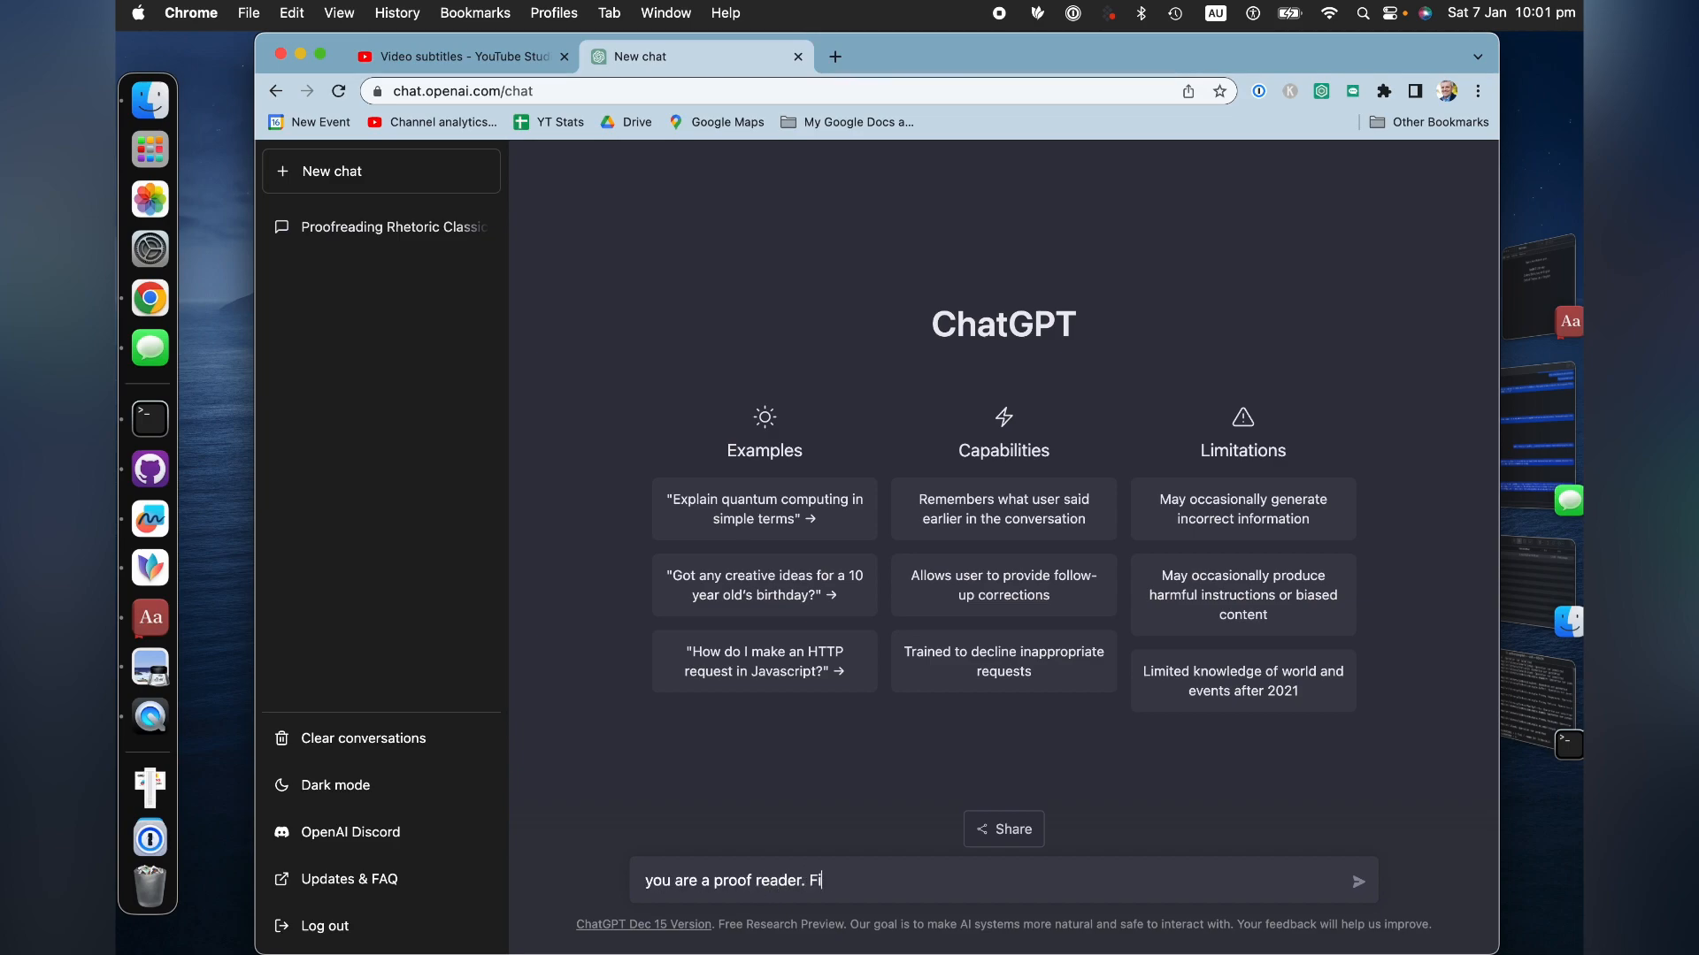
type("x this text:")
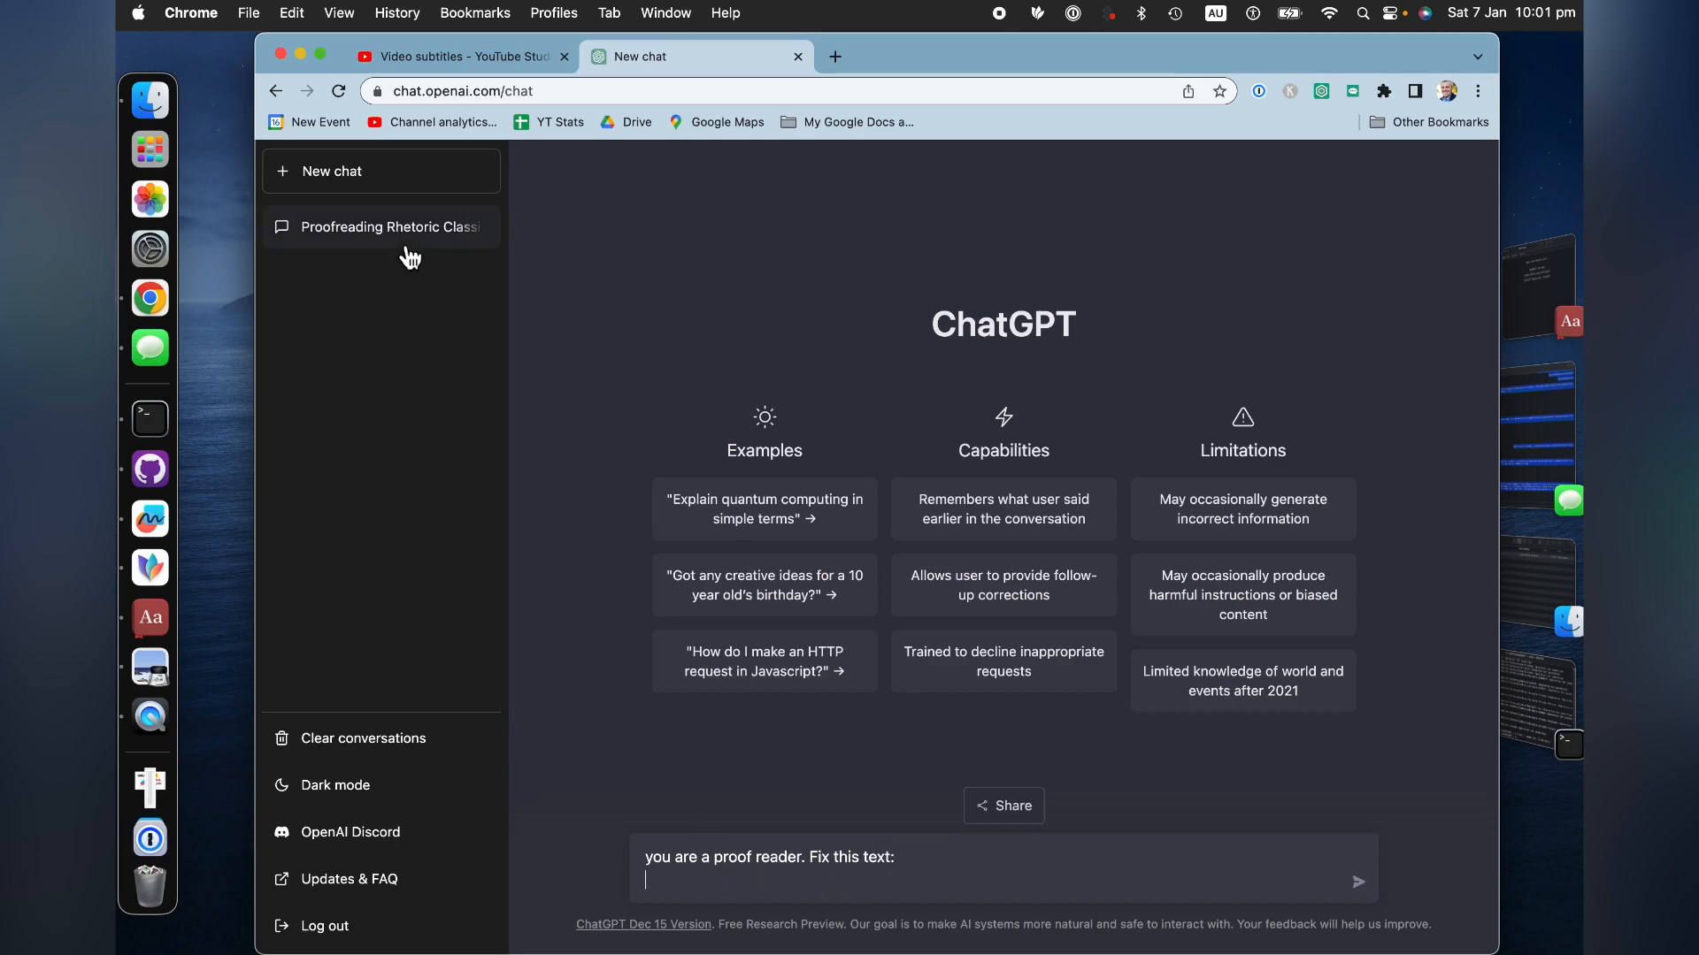
- Copy the captions from the YouTube Studio editor and paste them below the prompt
left_click(464, 57)
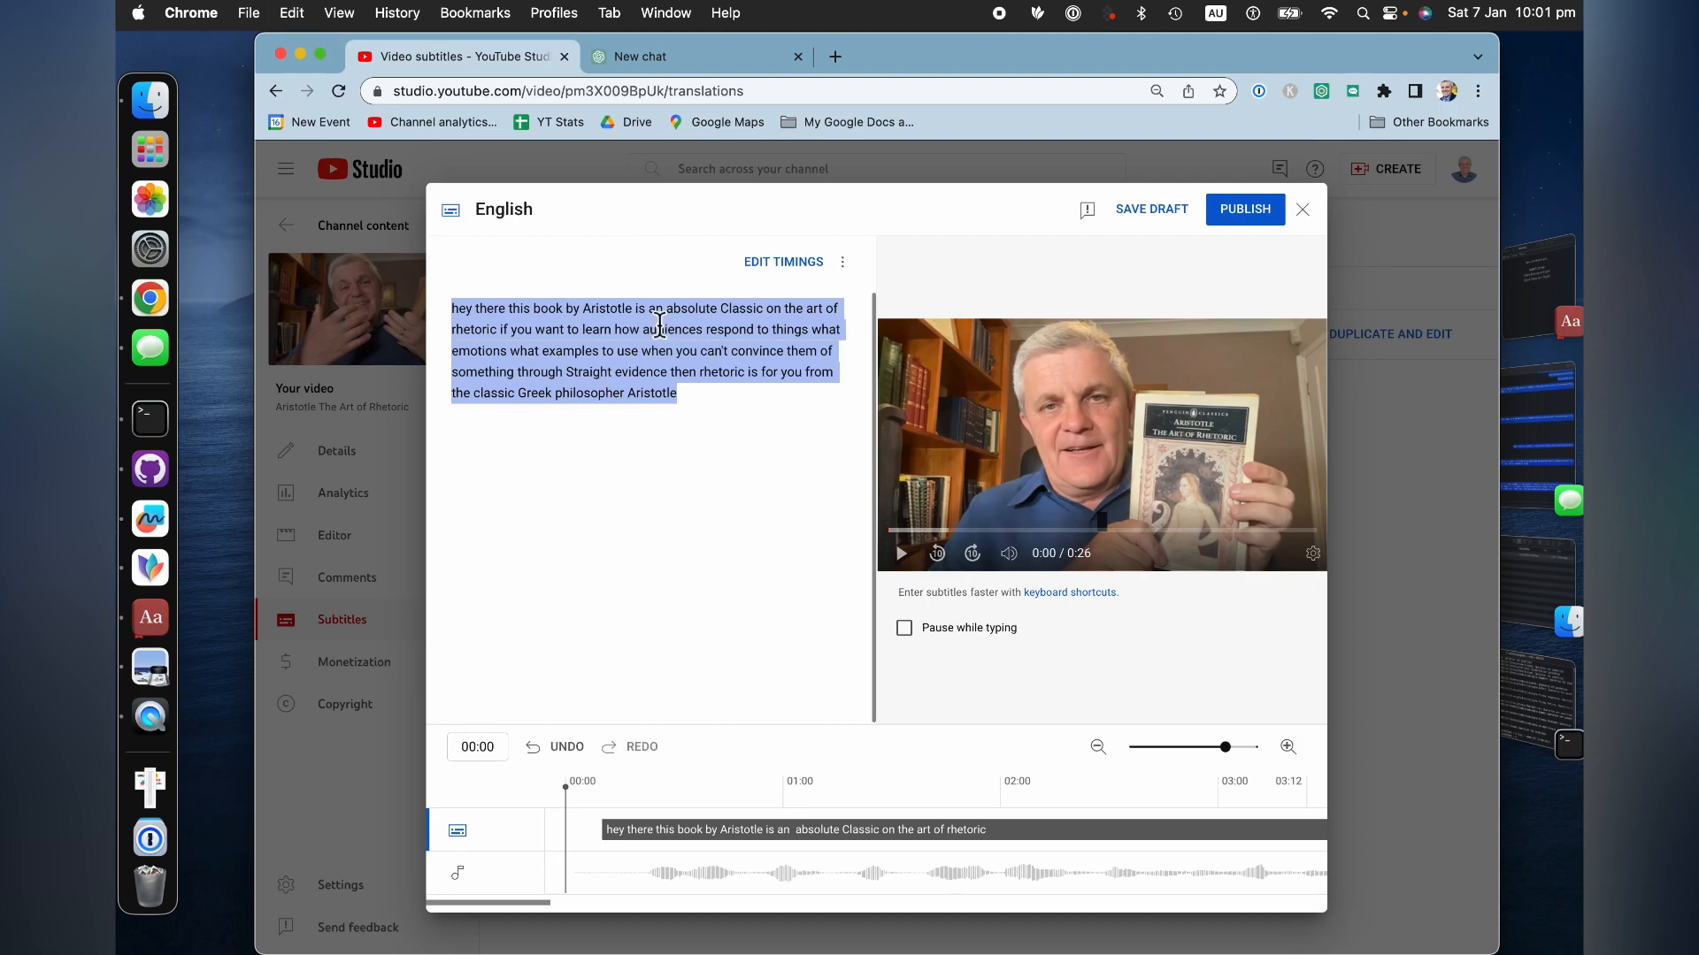
left_click(669, 57)
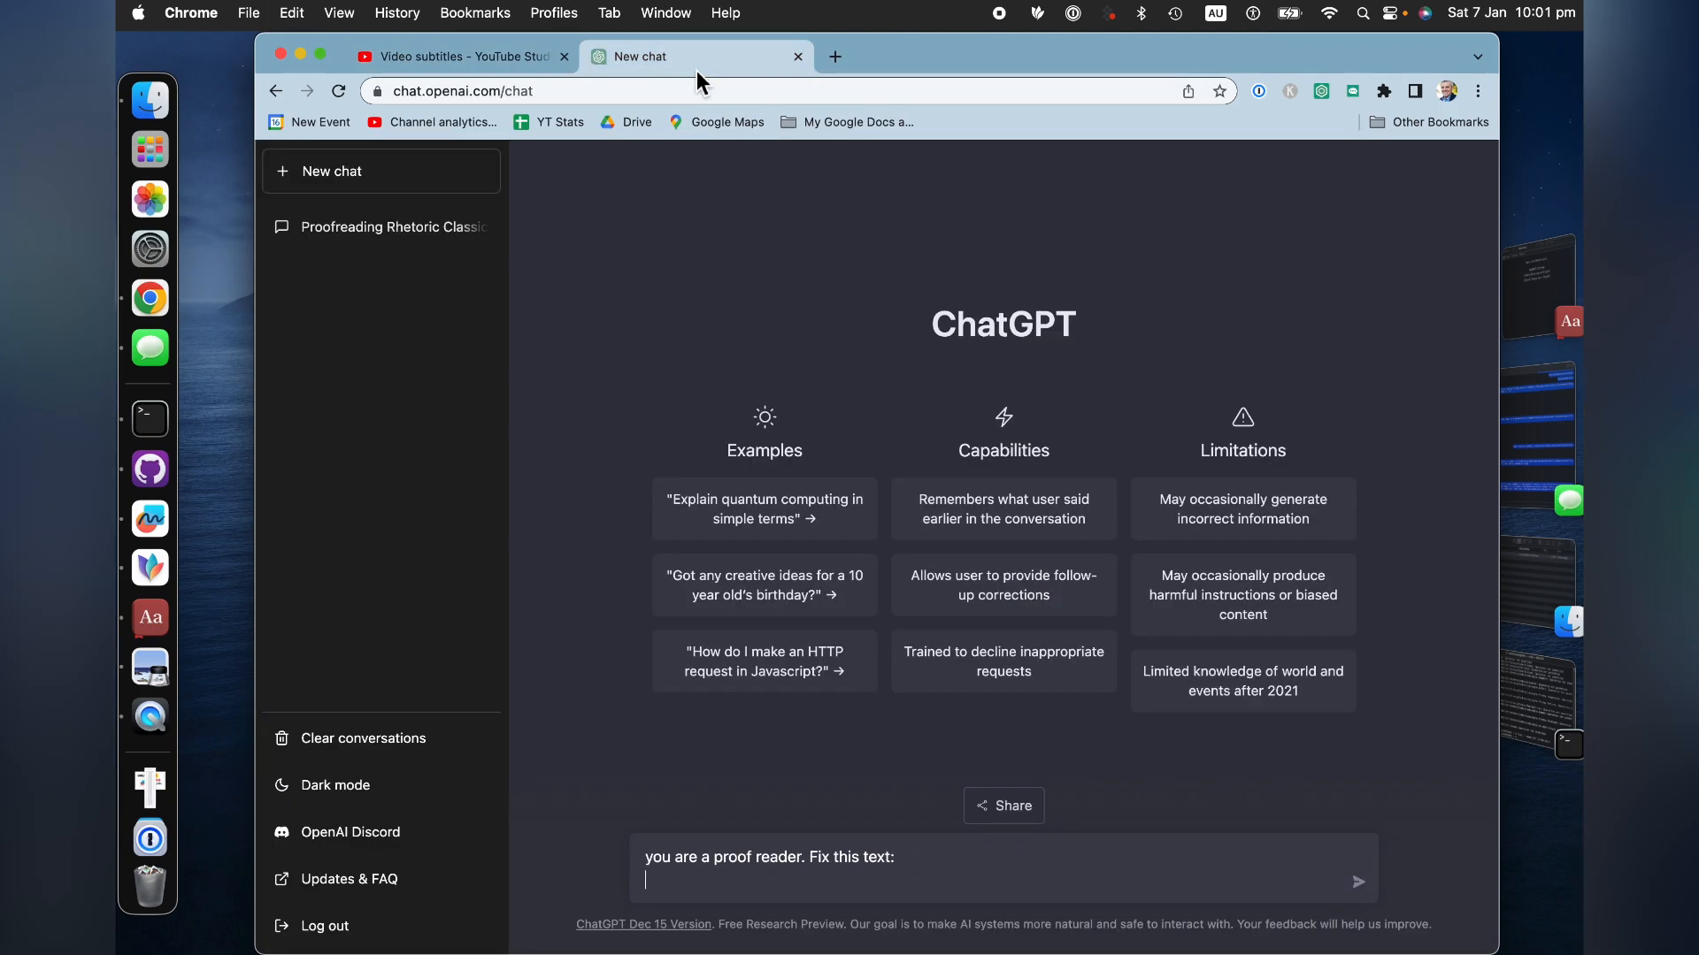
type("hey there this book by Aristotle is an absolute Classic on the art of rhetoric if you want to learn how audiences respond to things what emotions what examples to use when you can't convince them of something through Straight evidence then rhetoric is for you from the classic Greek philosopher Aristotle")
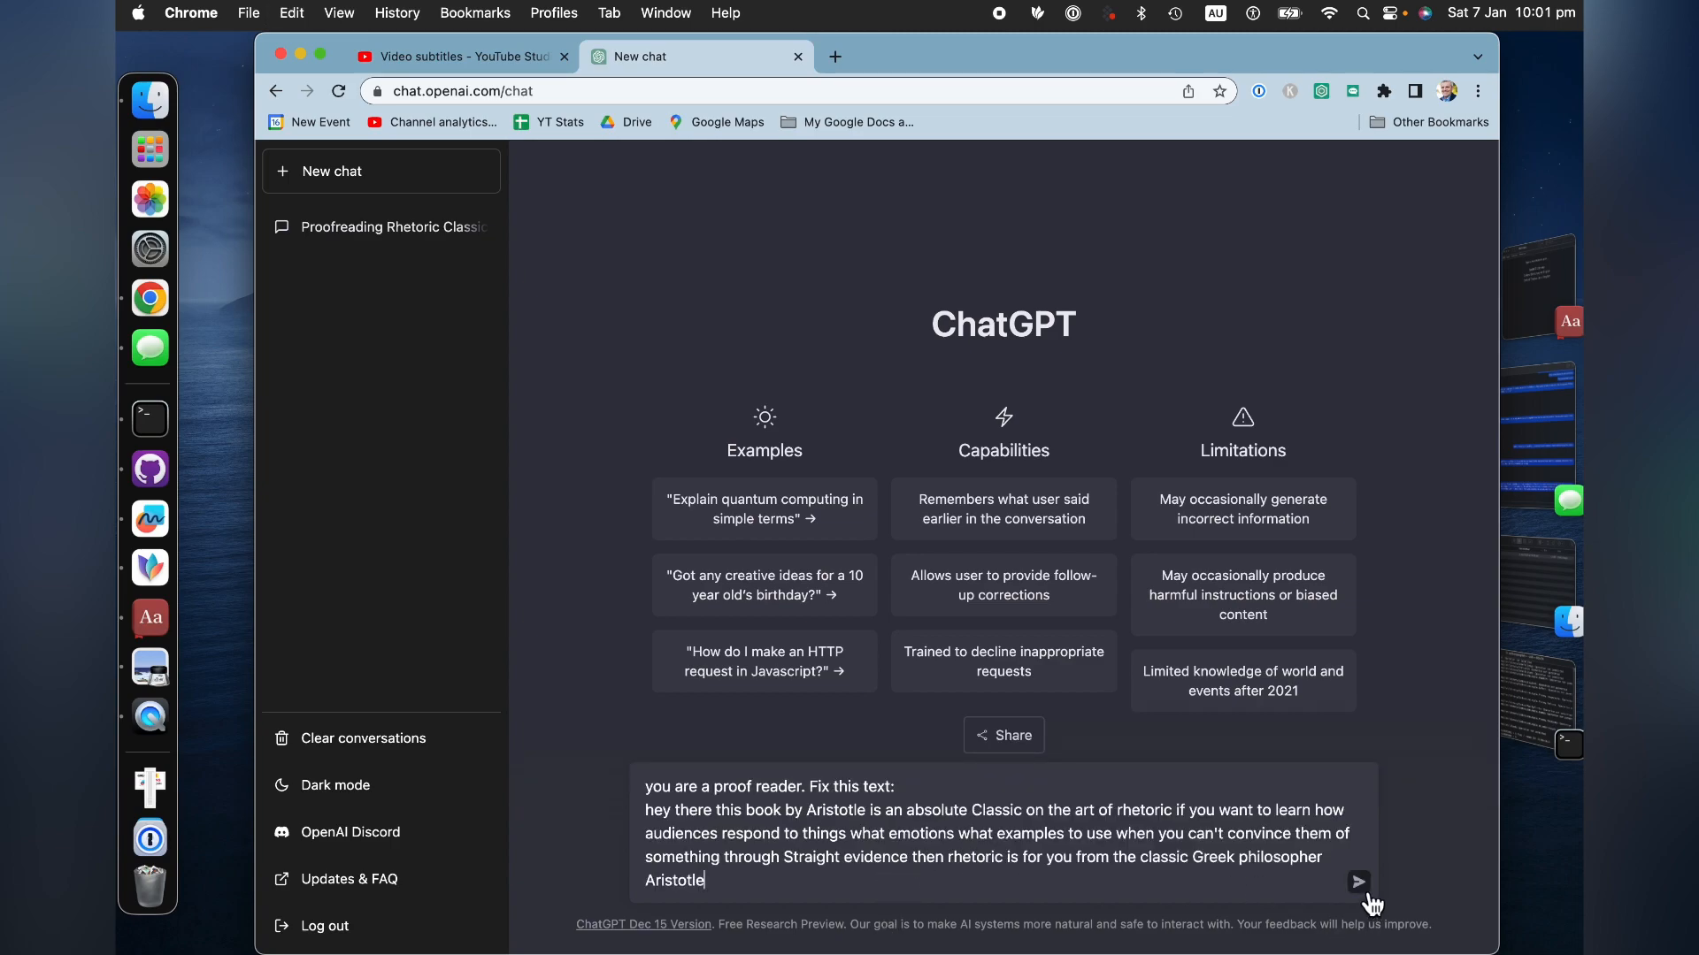
mouse_move(1382, 892)
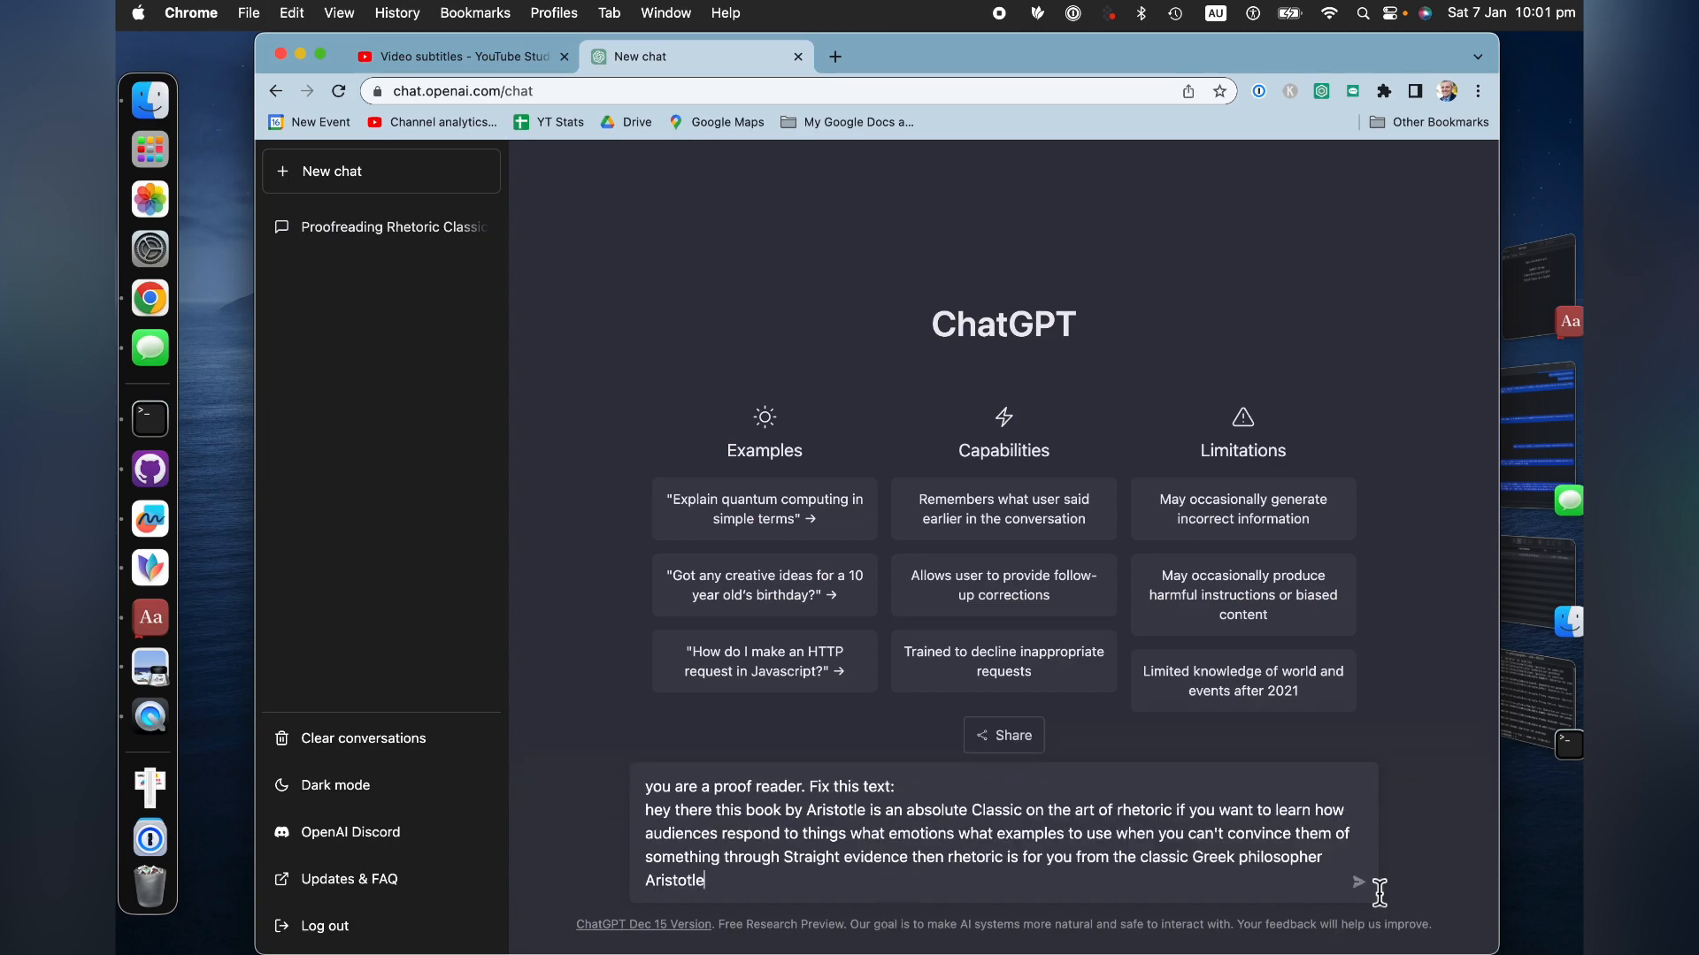
- Send the request, select ChatGPT's corrected caption text and return to the subtitle editor
left_click(1358, 882)
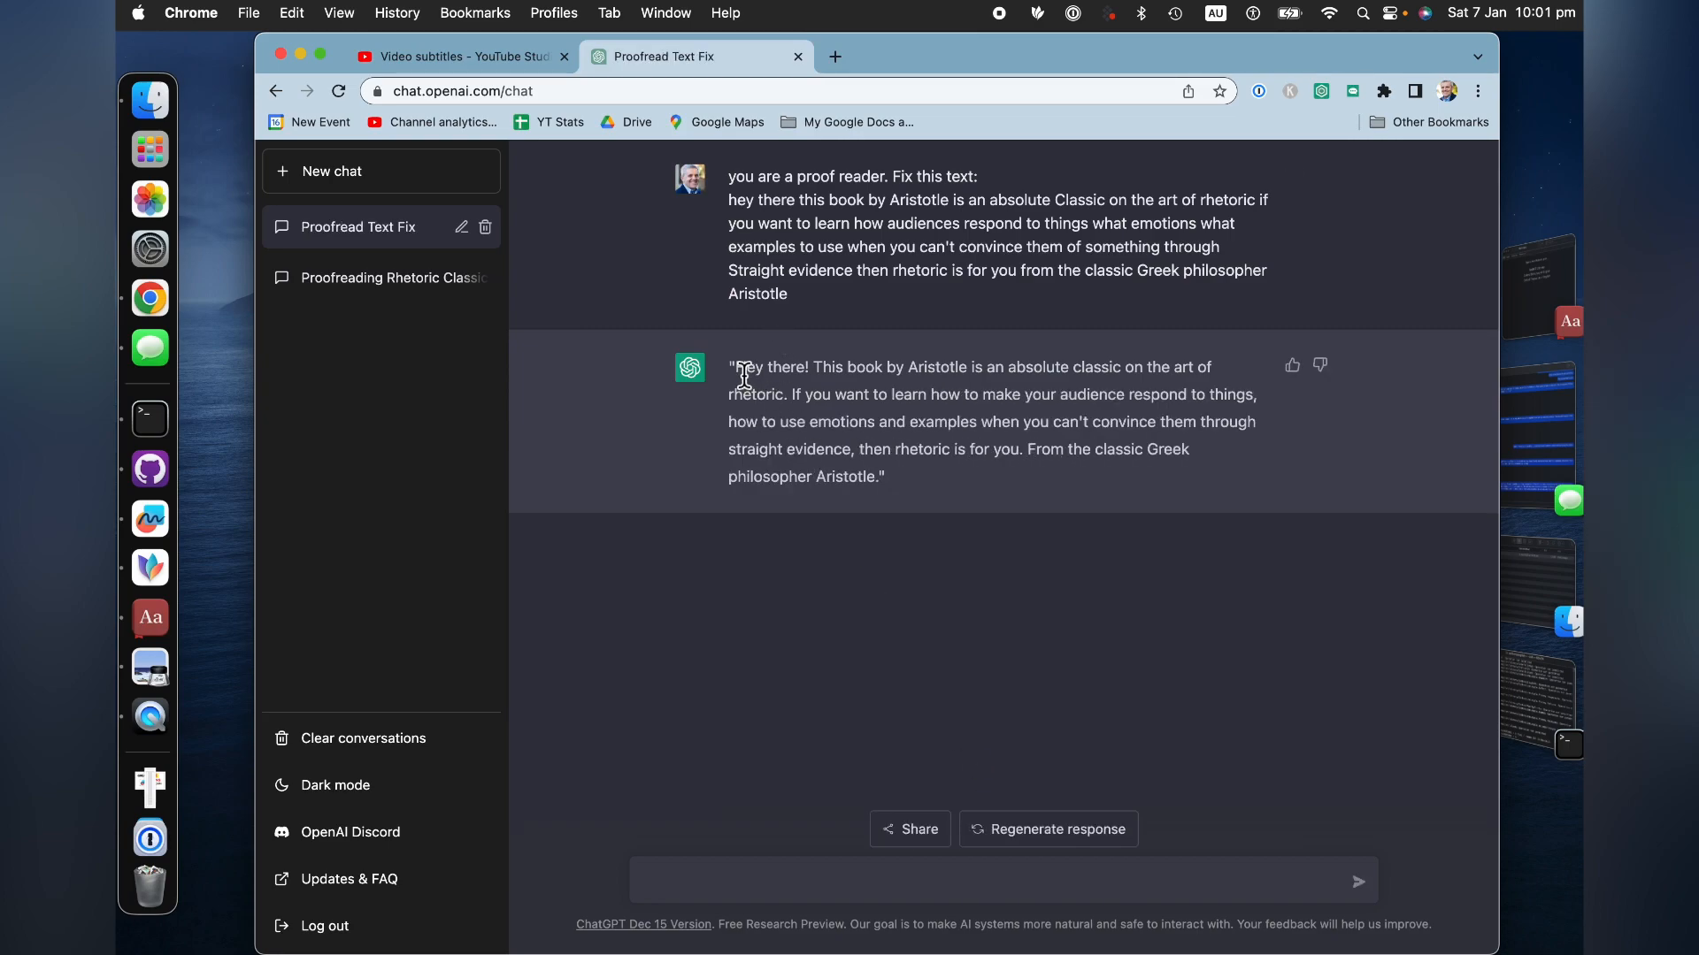
left_click_drag(738, 366, 883, 476)
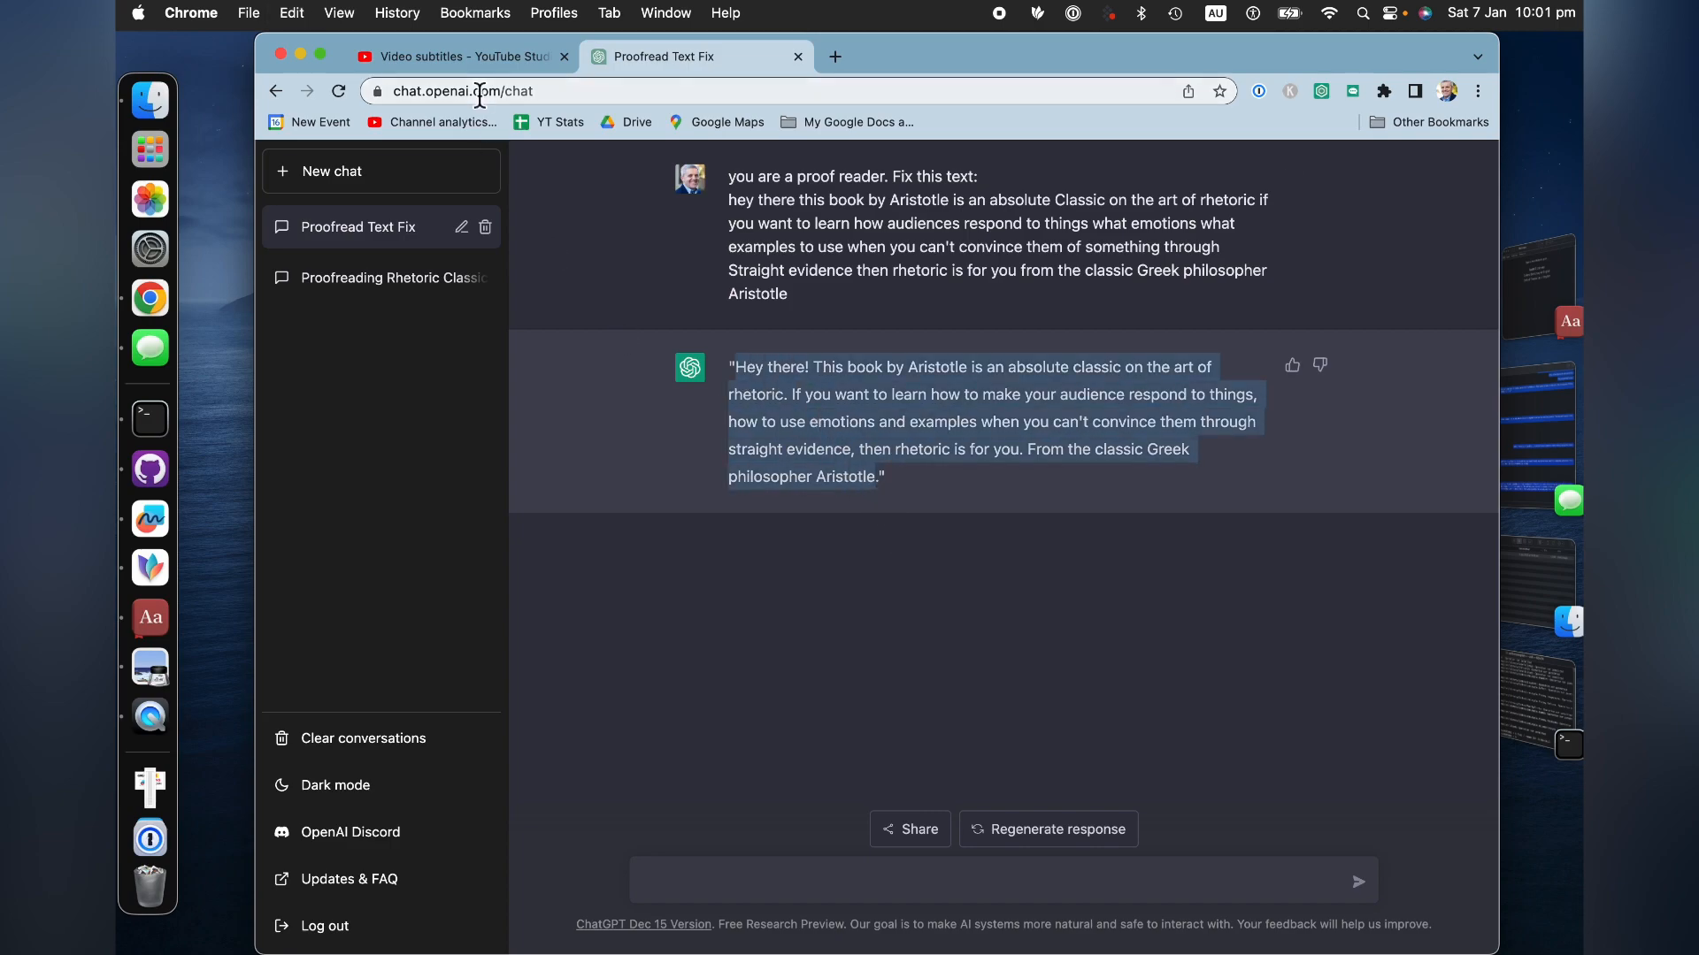
left_click(465, 55)
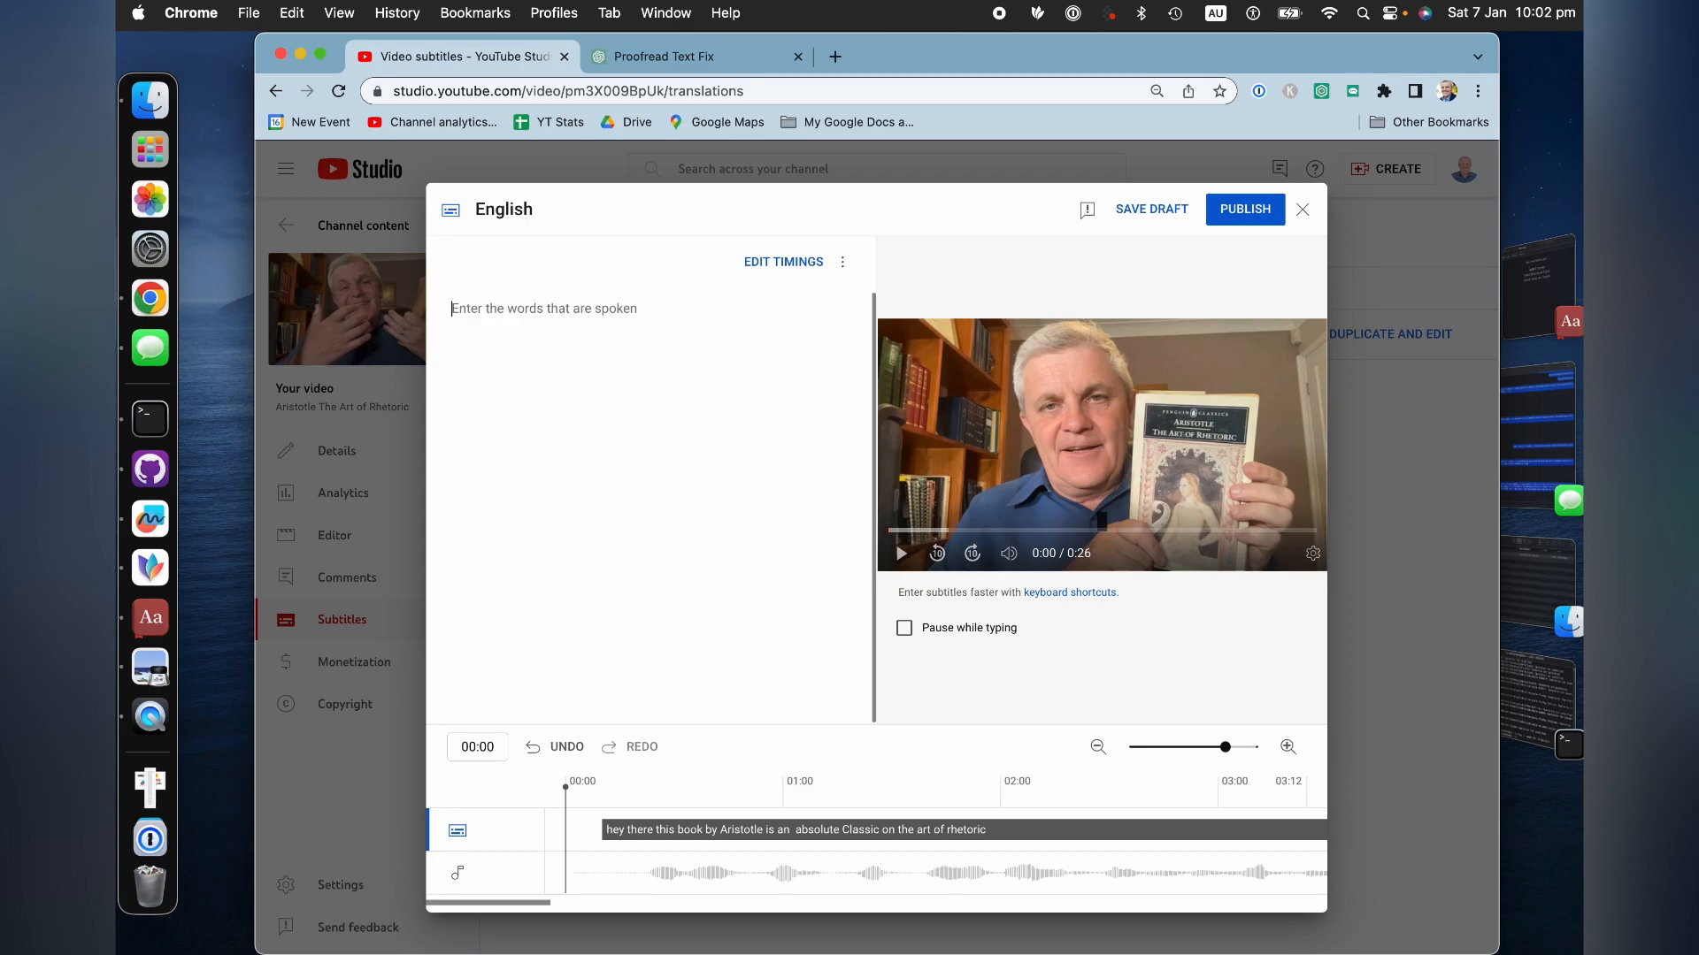
- Replace the English captions with the proofread 'Hey there! This book by Aristotle...' text and publish
type("Hey there! This book by Aristotle is an absolute classic on the art of rhetoric. If you want to learn how to make your audience respond to things, how to use emotions and examples when you can't convince them through straight evidence, then rhetoric is for you. From the classic Greek philosopher Aristotle.")
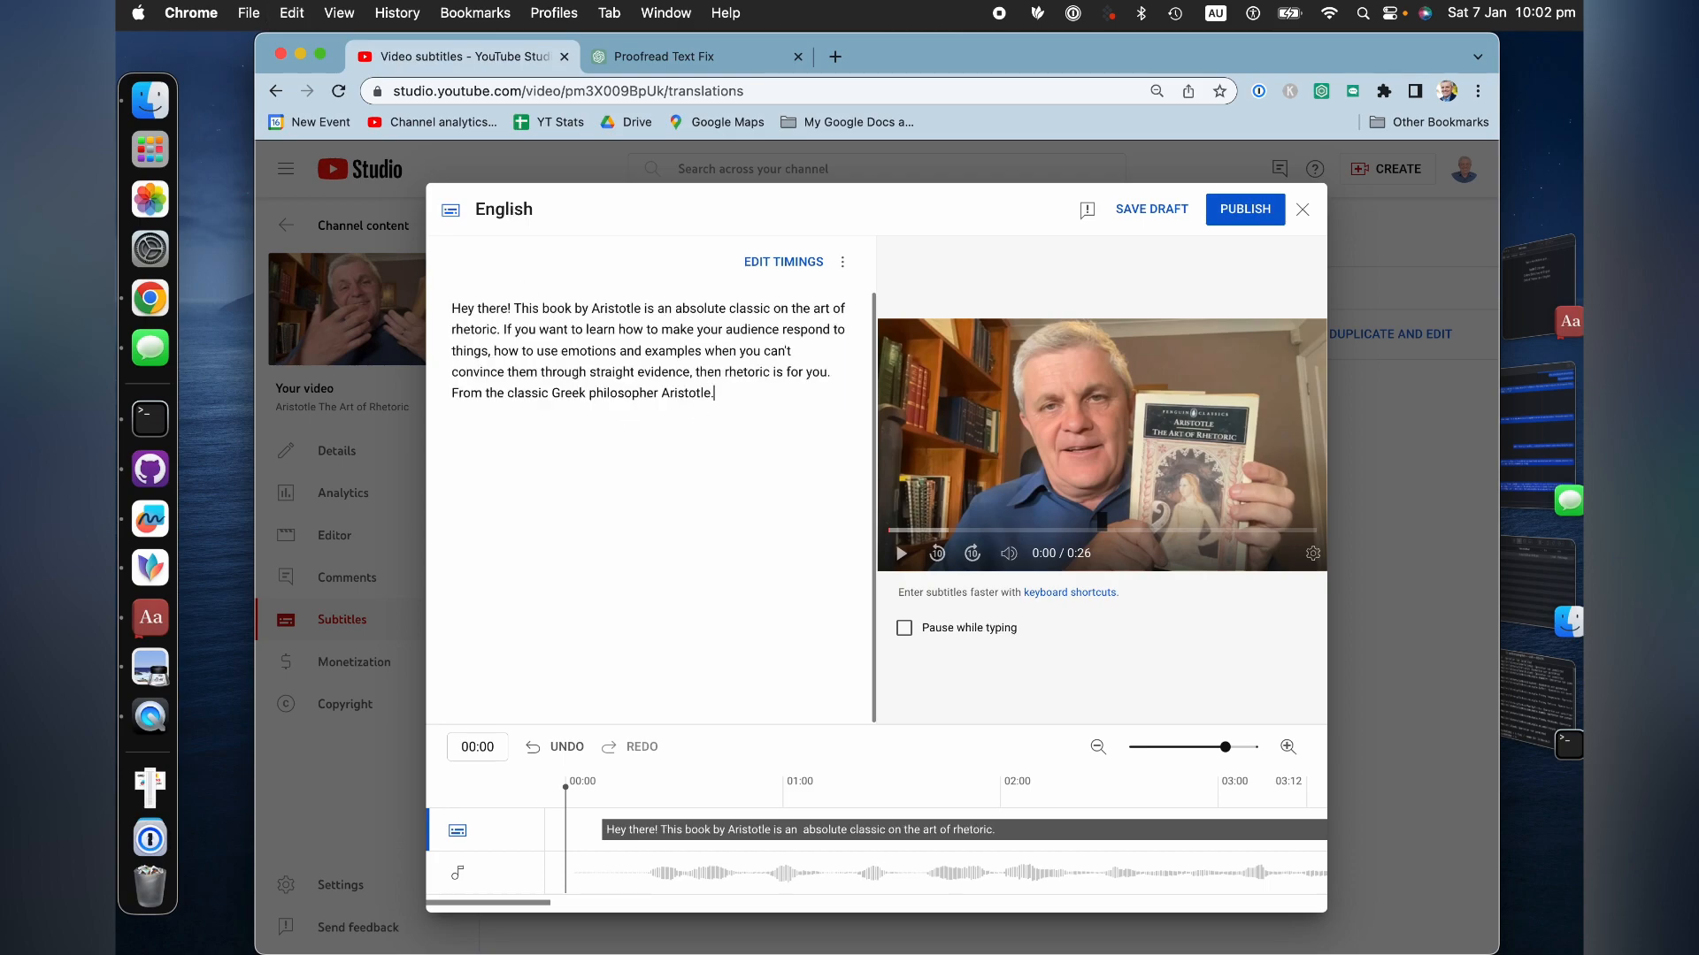
mouse_move(1259, 216)
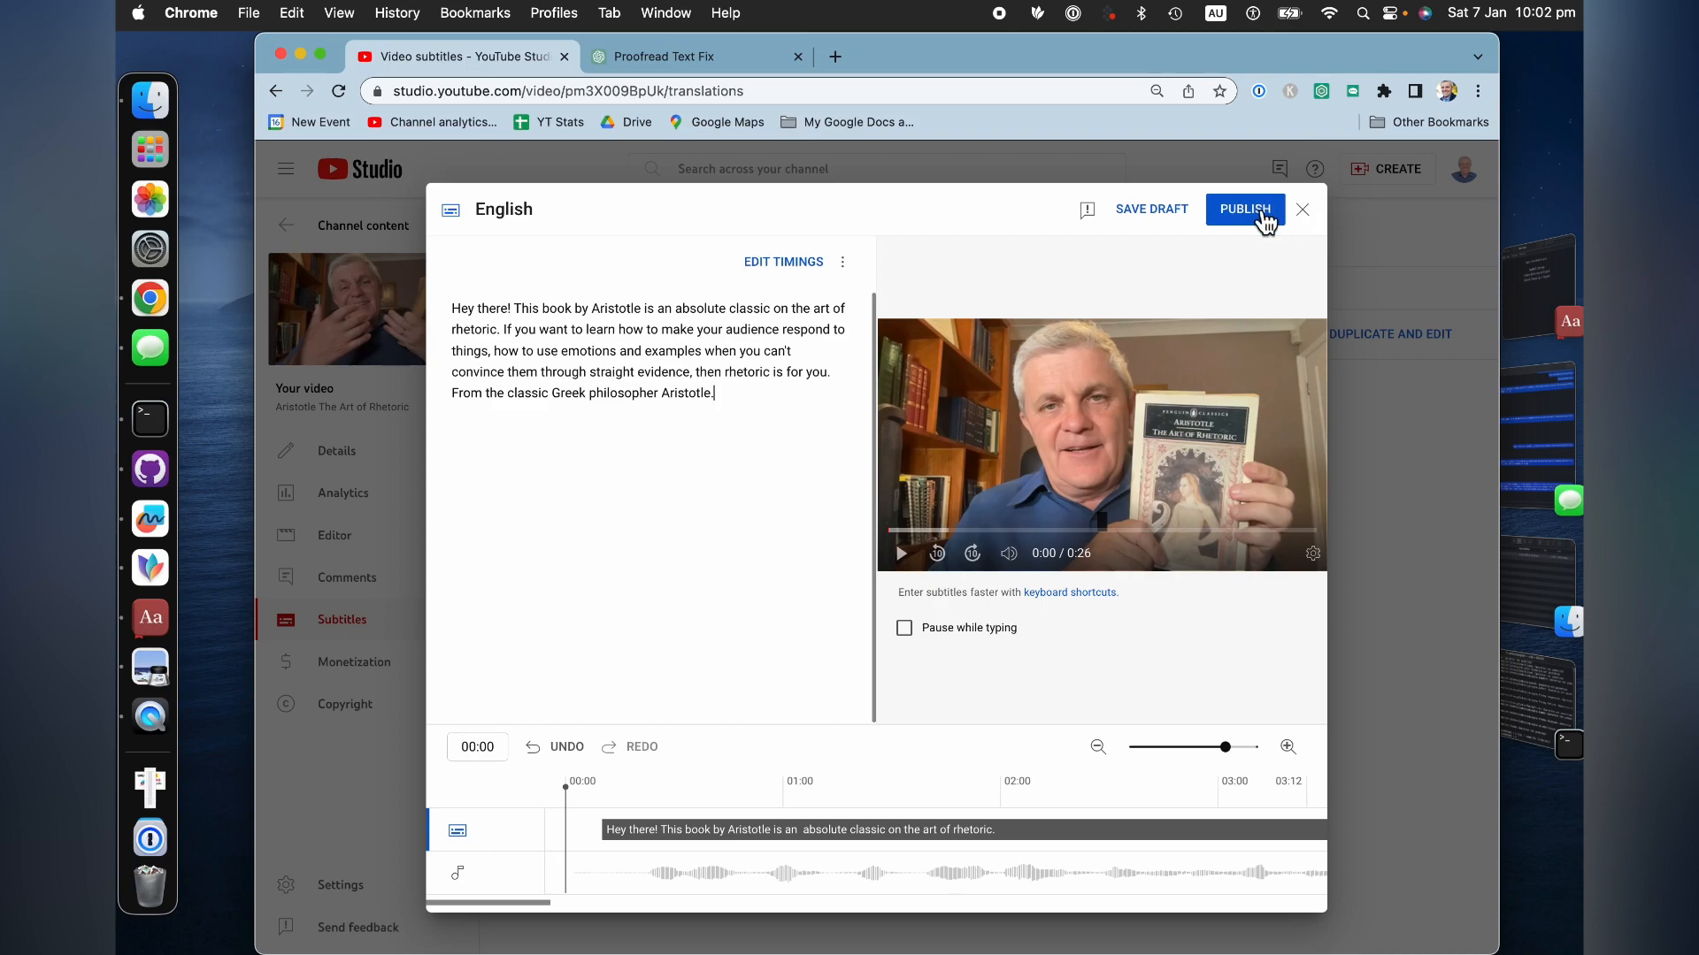
left_click(1245, 209)
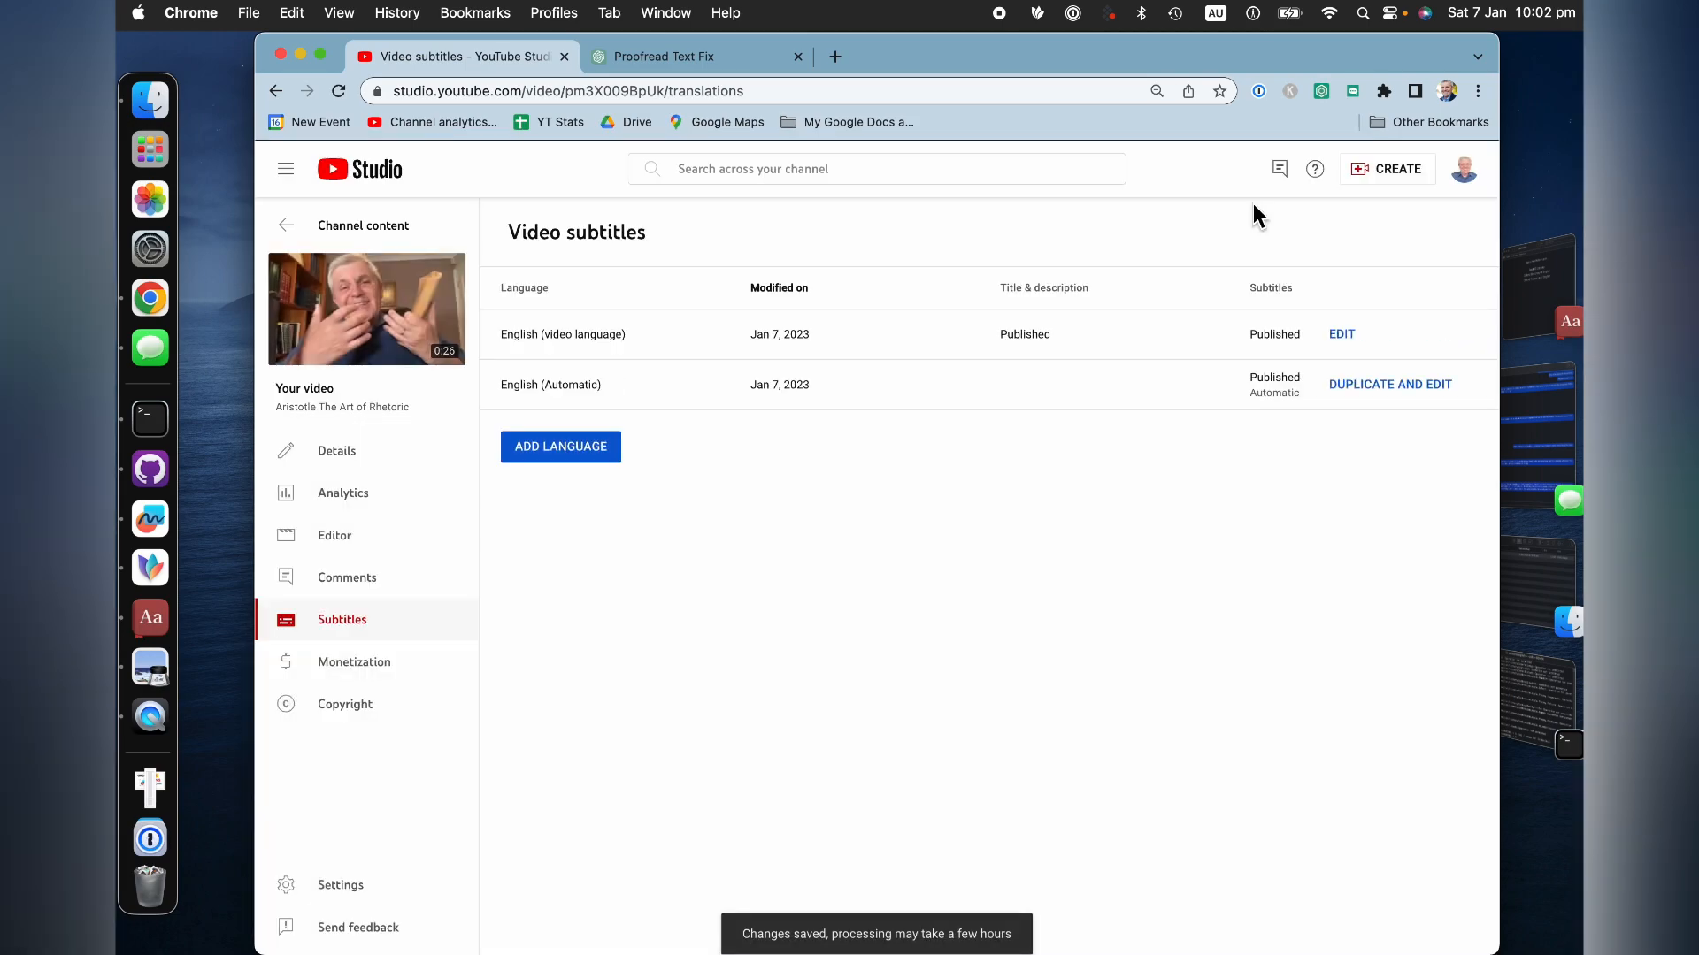
mouse_move(1474, 384)
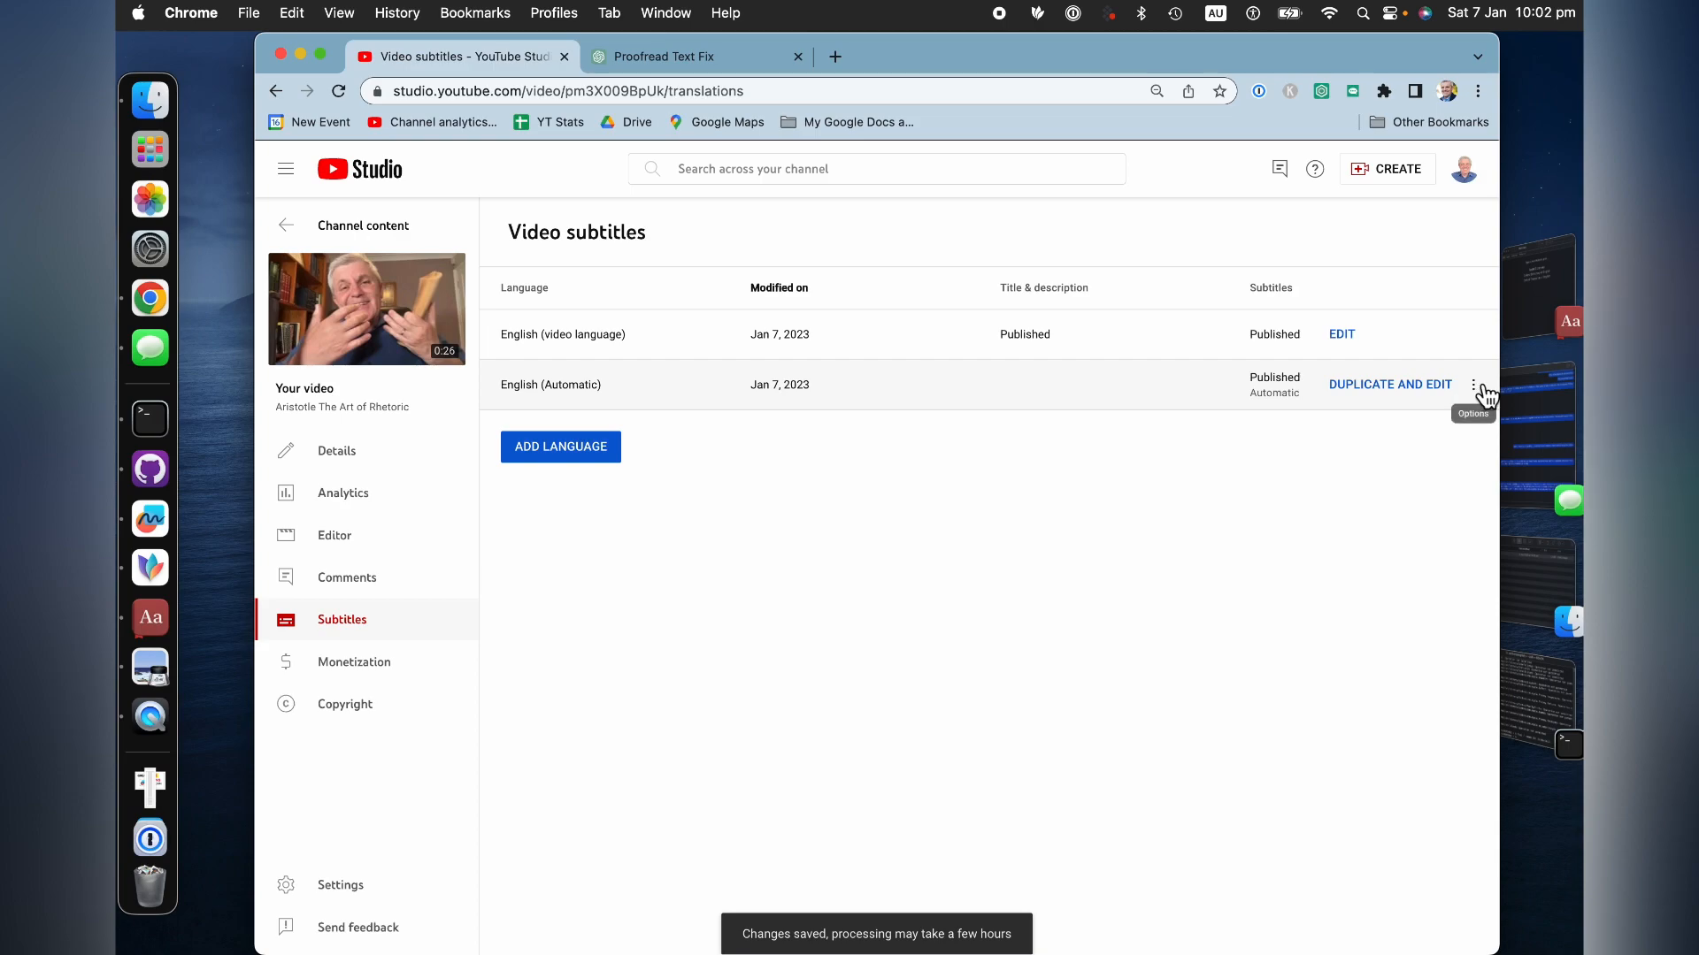
- Delete the English (Automatic) caption track, confirm, and go to the video's watch page
left_click(1472, 384)
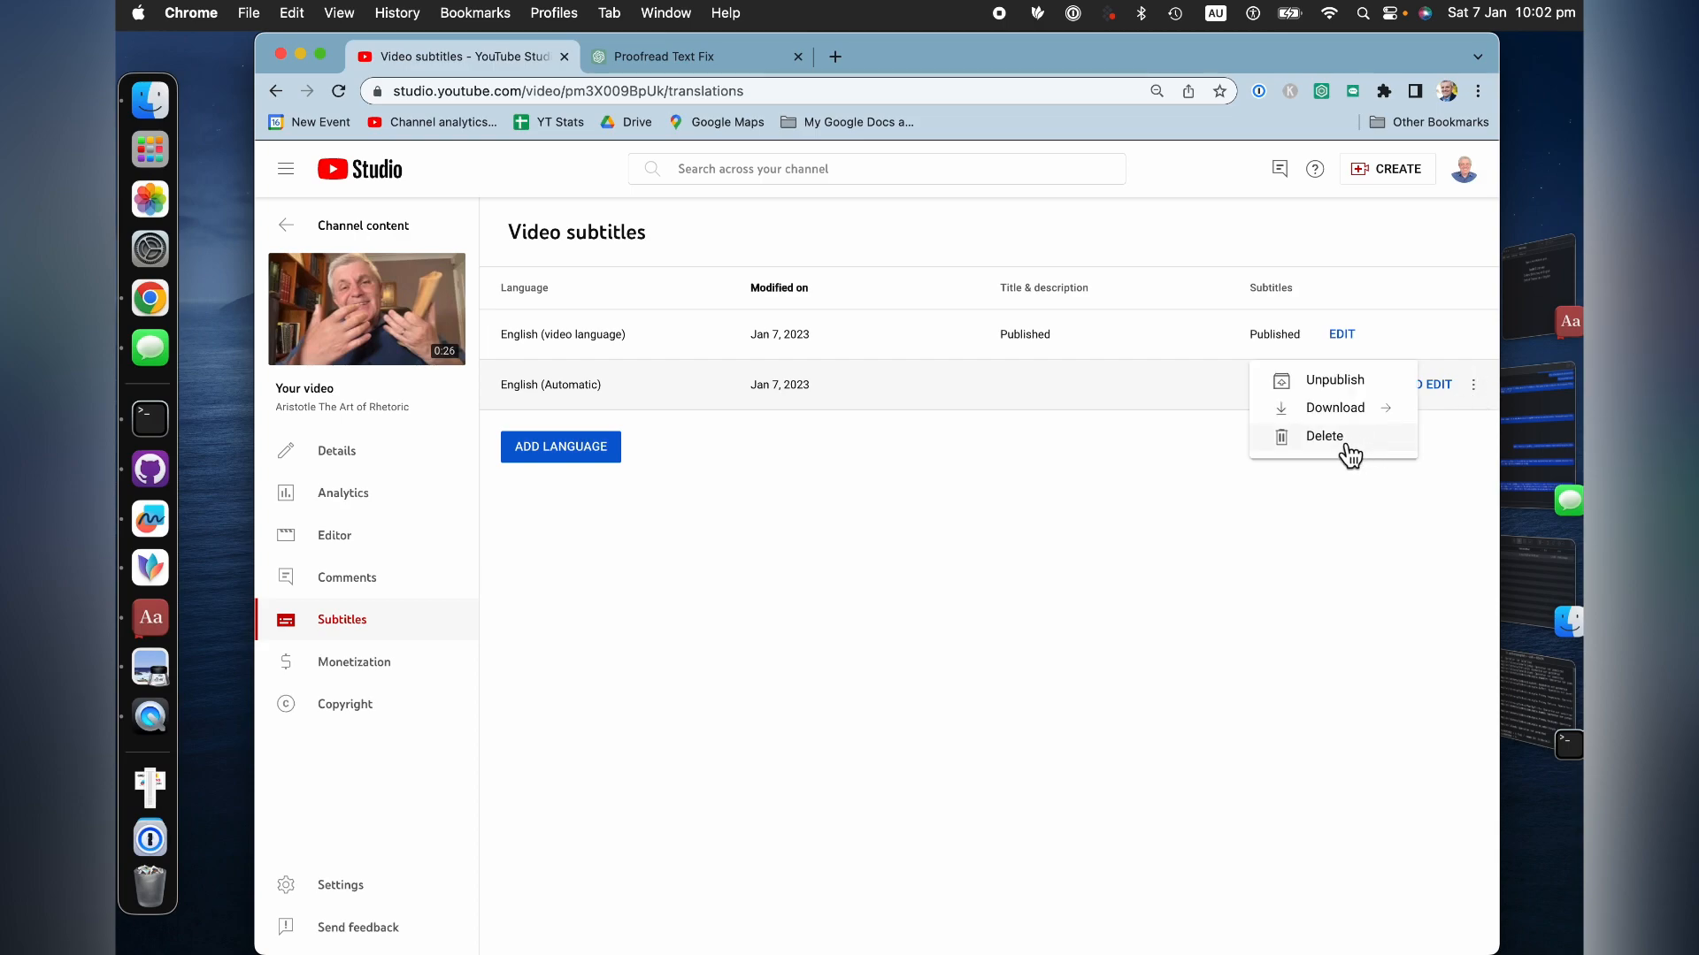
mouse_move(1458, 498)
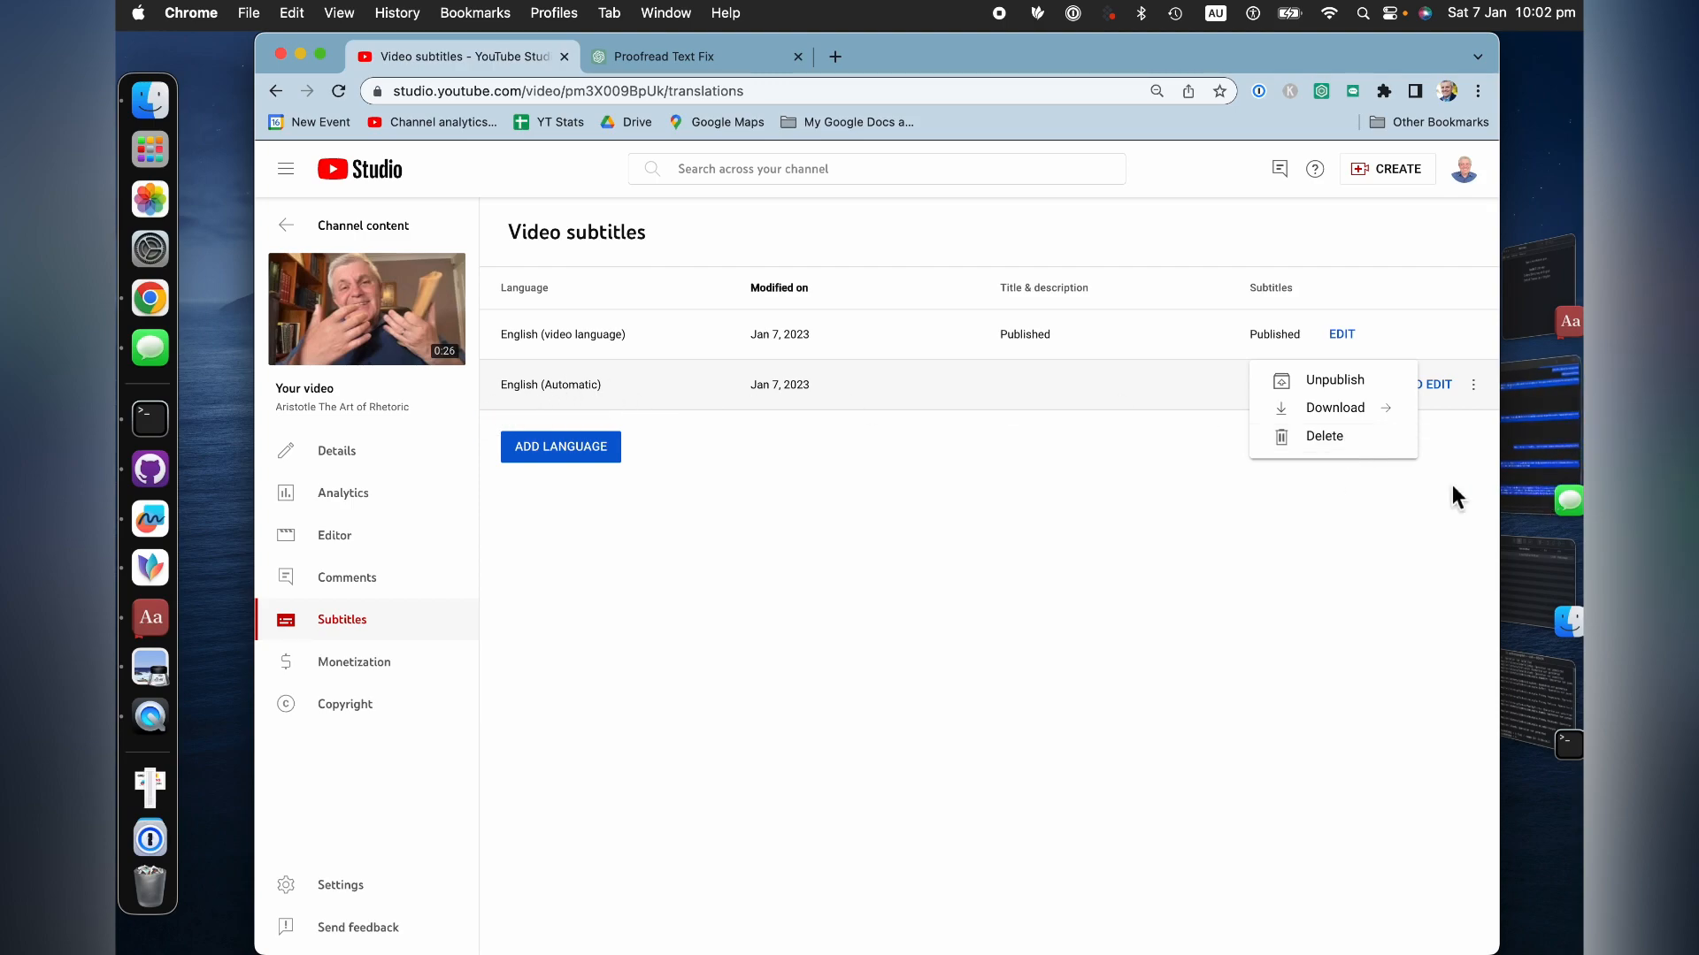
left_click(1324, 435)
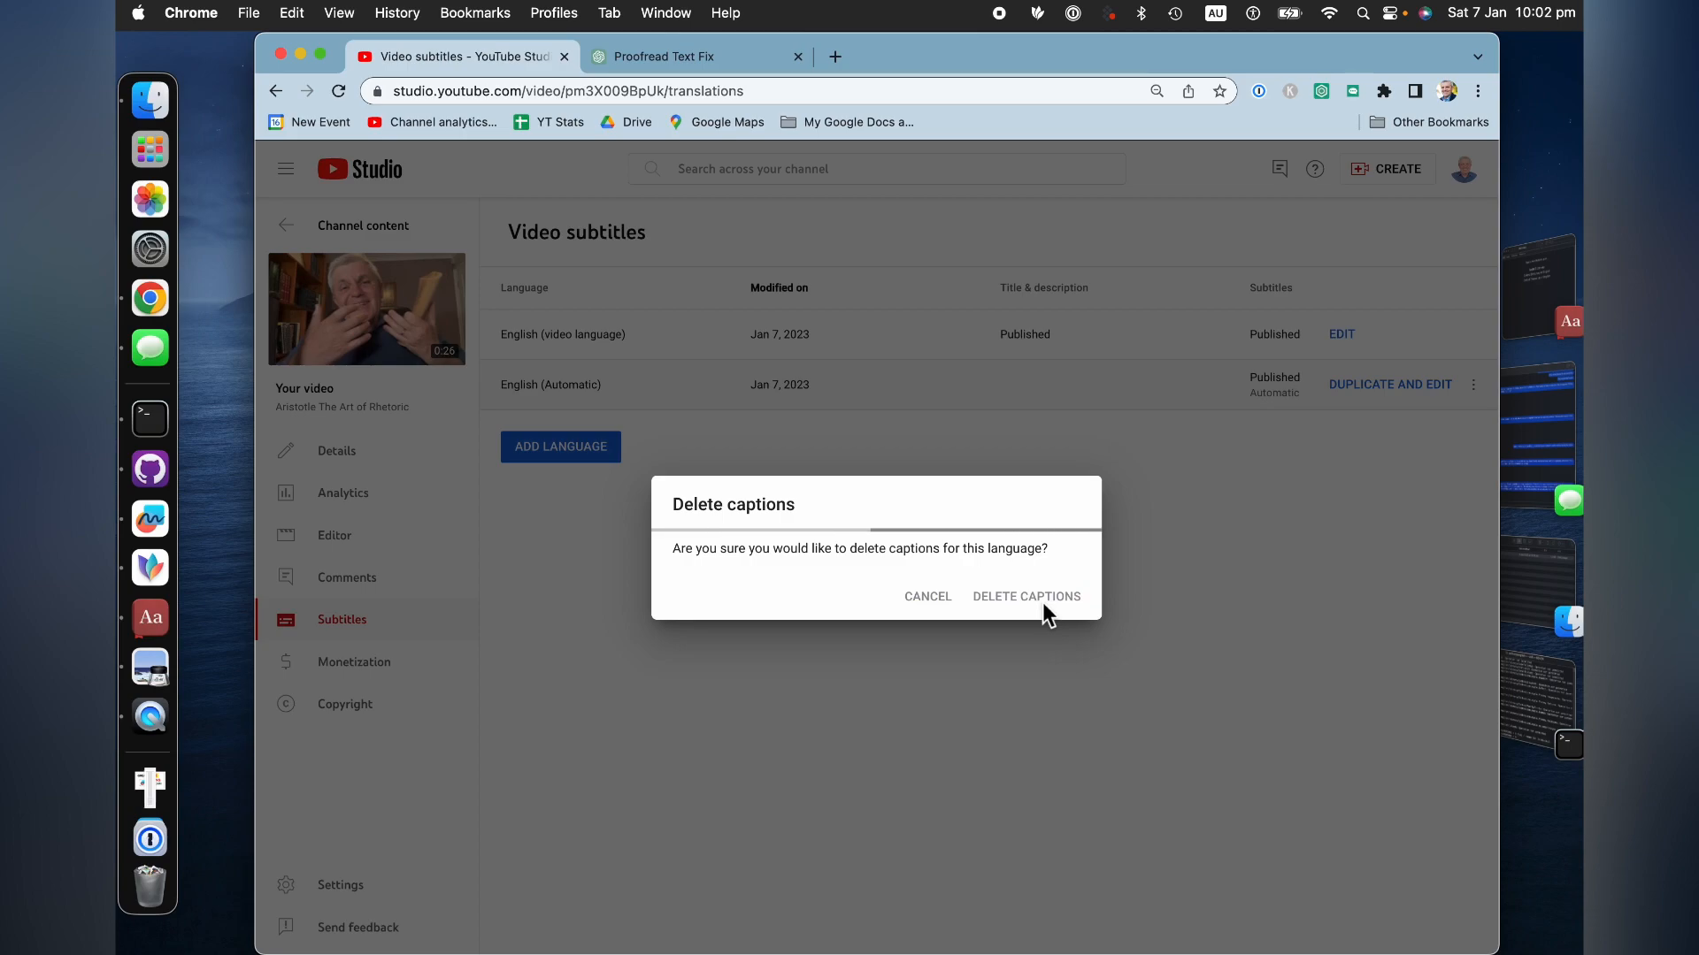
left_click(1026, 596)
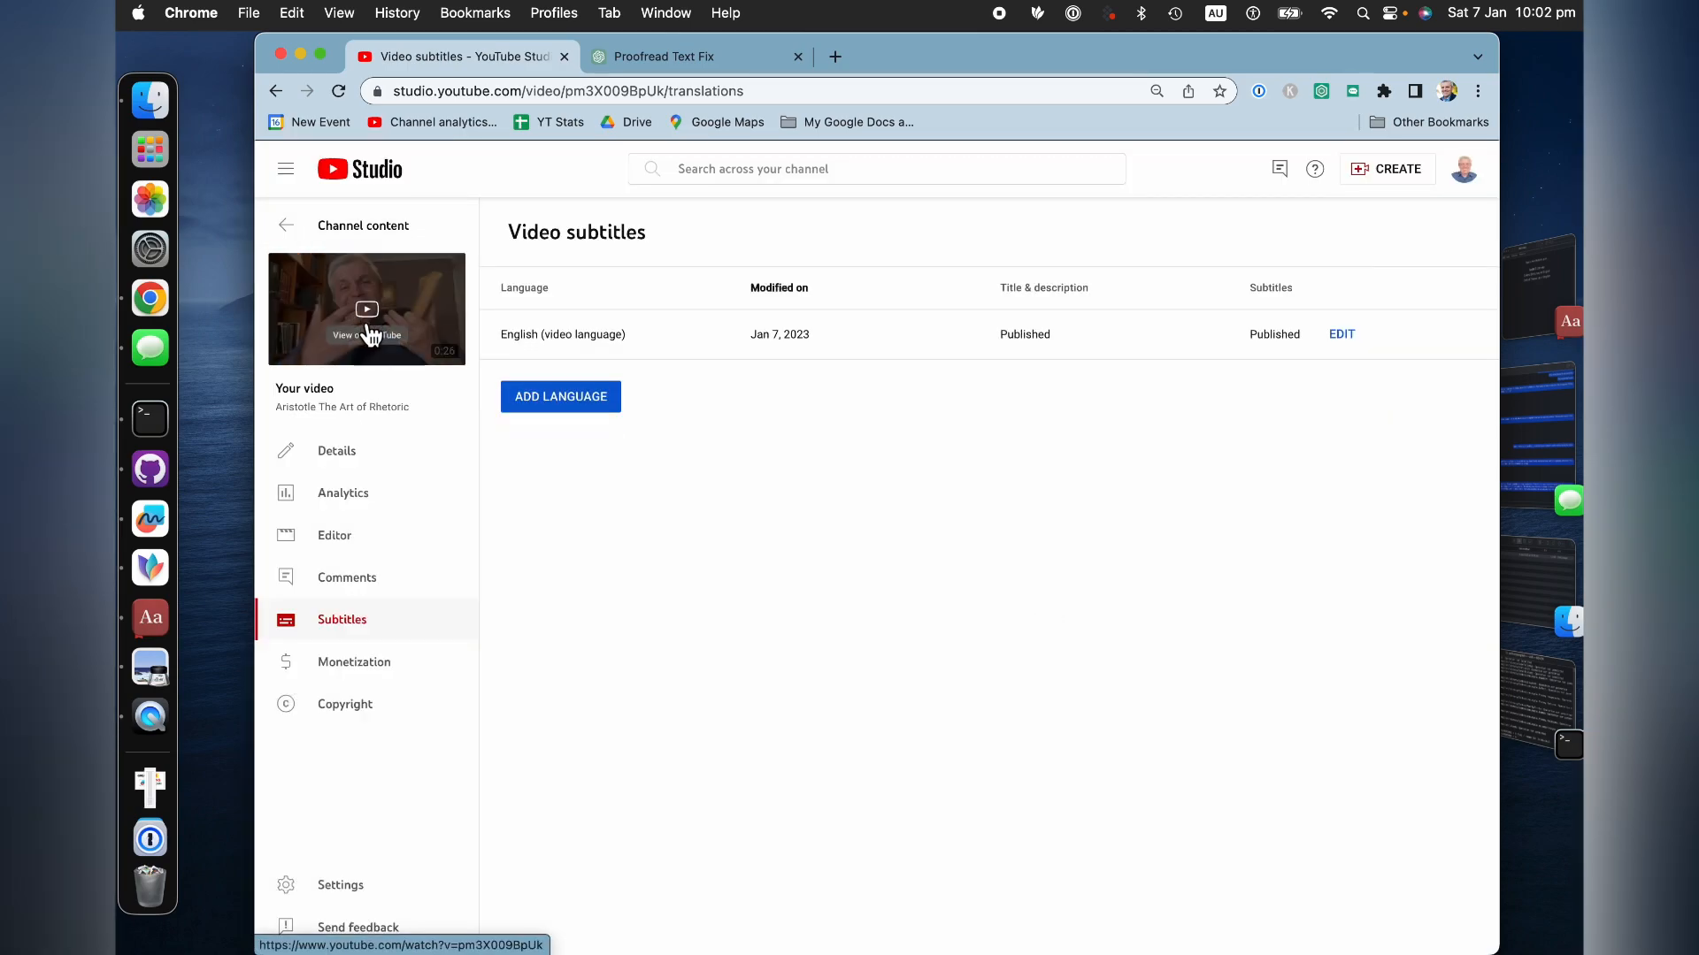
left_click(366, 310)
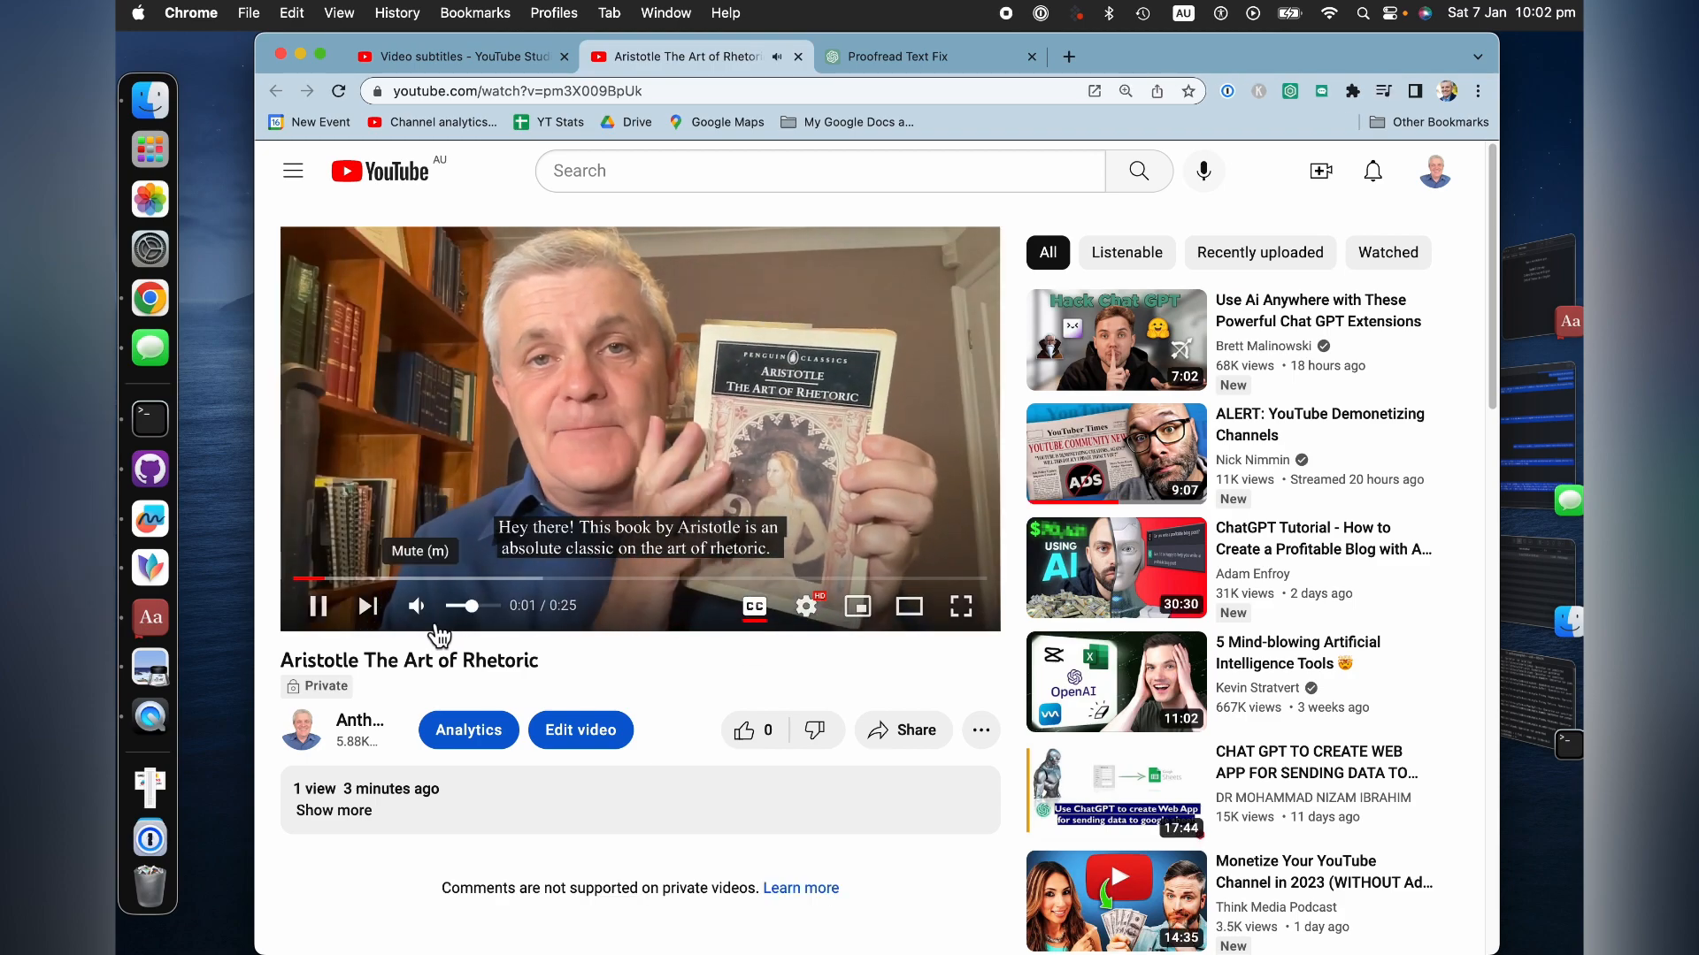
- Mute the video while it plays with the corrected English captions on
left_click(416, 605)
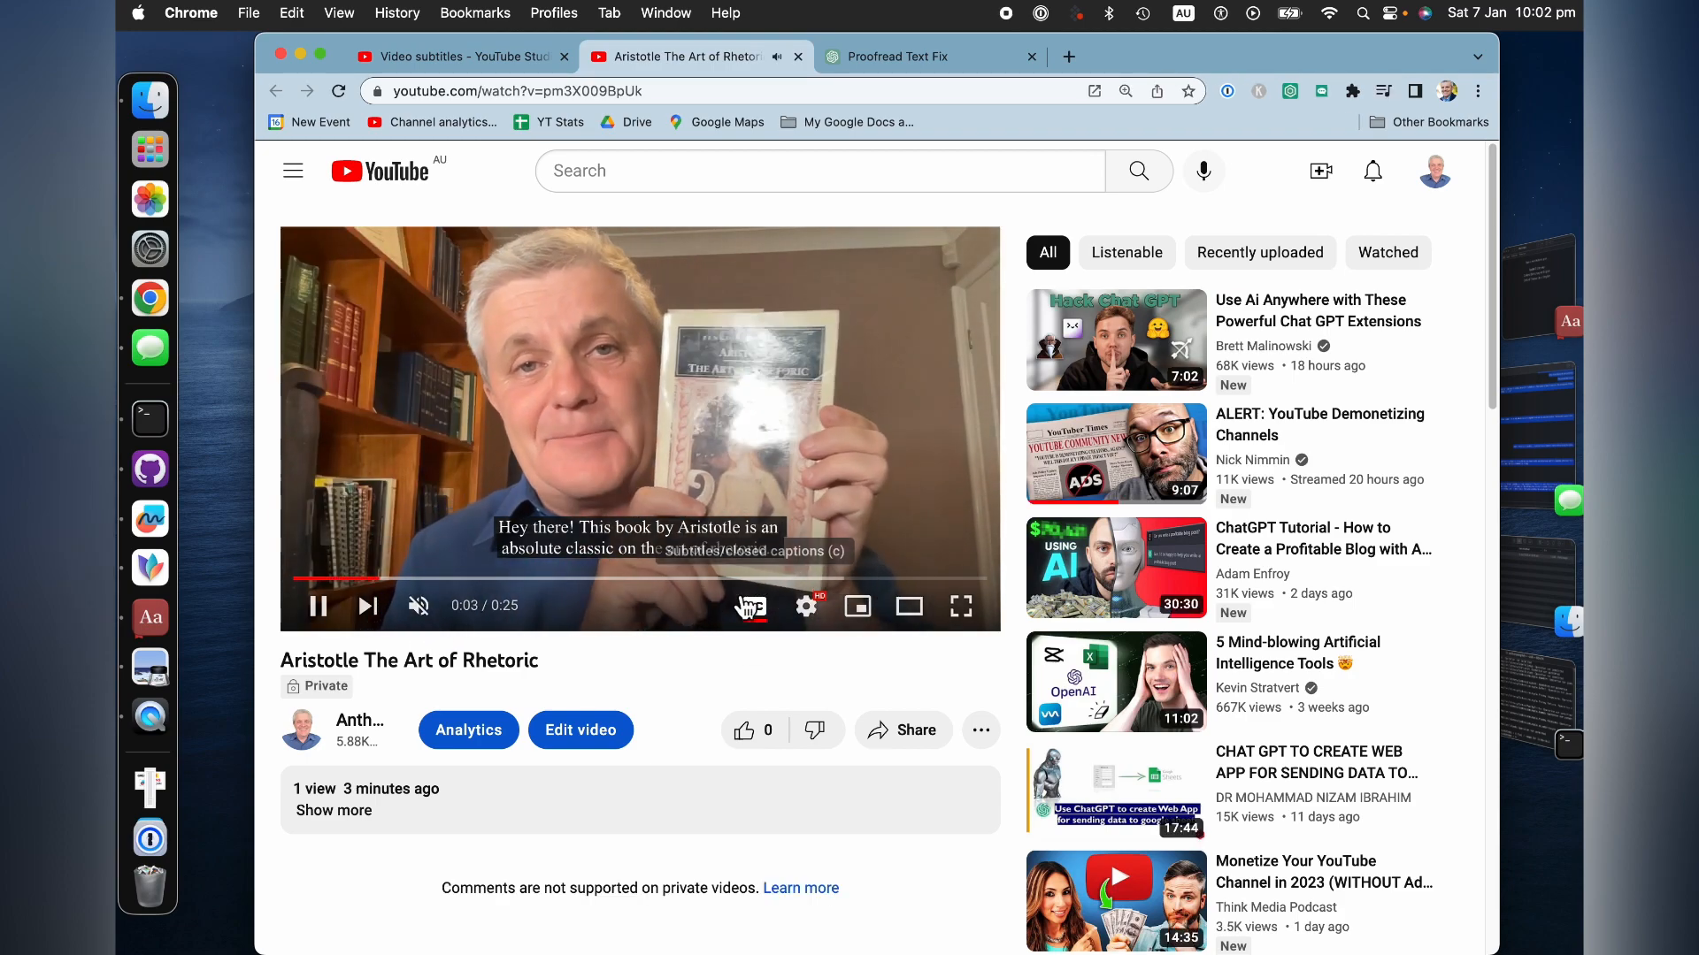